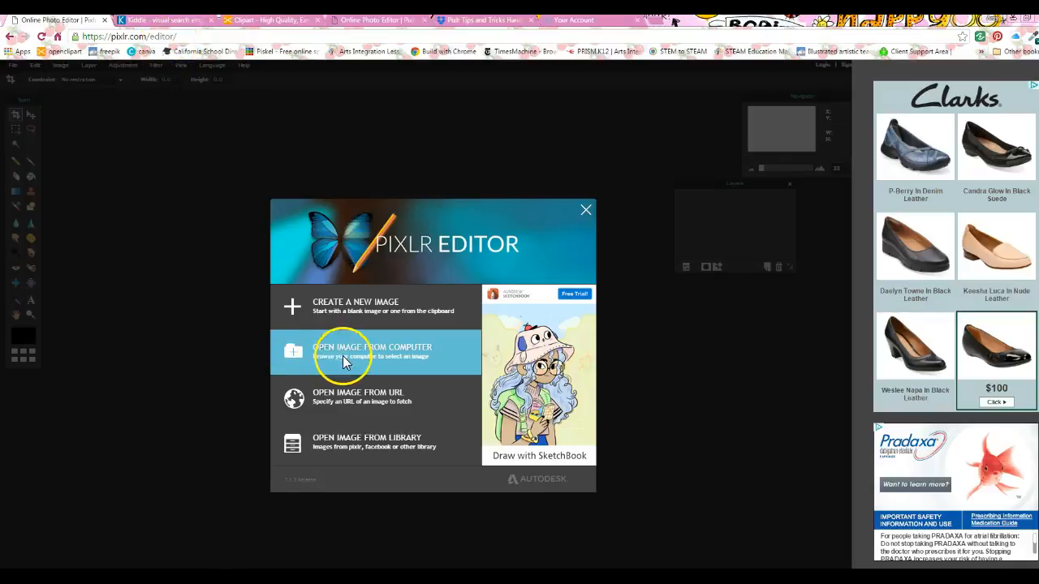
# Step: Open 00 Cereal Box Template 00 from the Dropbox > SCOE > Art Integration cereal box folder
pyautogui.click(372, 352)
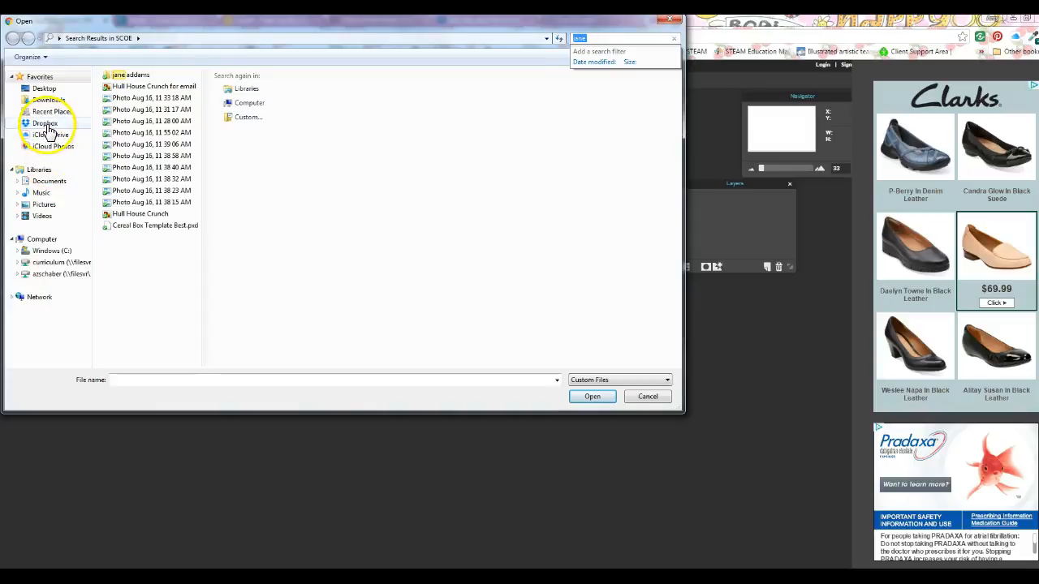
pyautogui.click(45, 122)
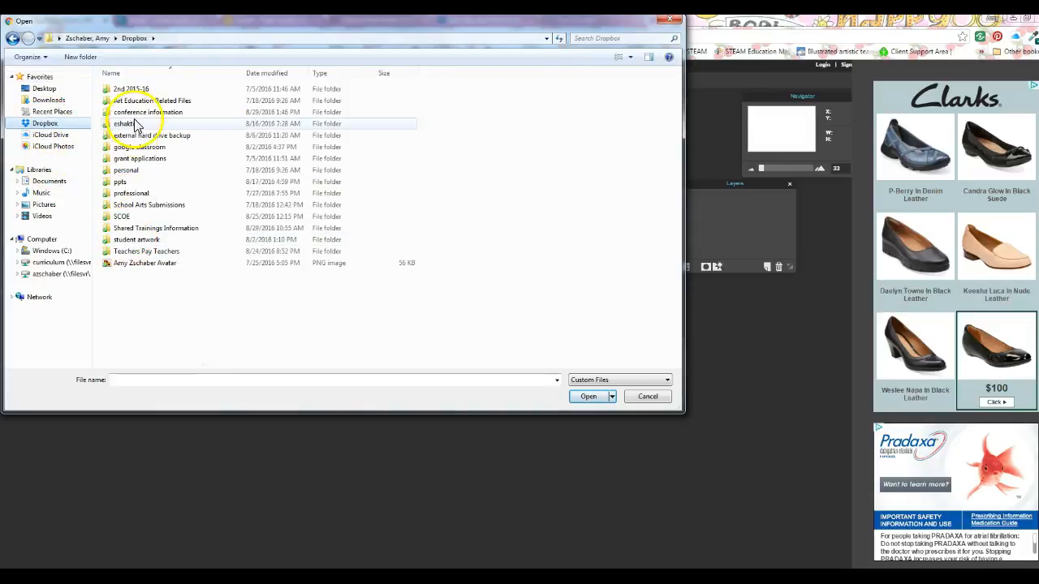
pyautogui.doubleClick(120, 216)
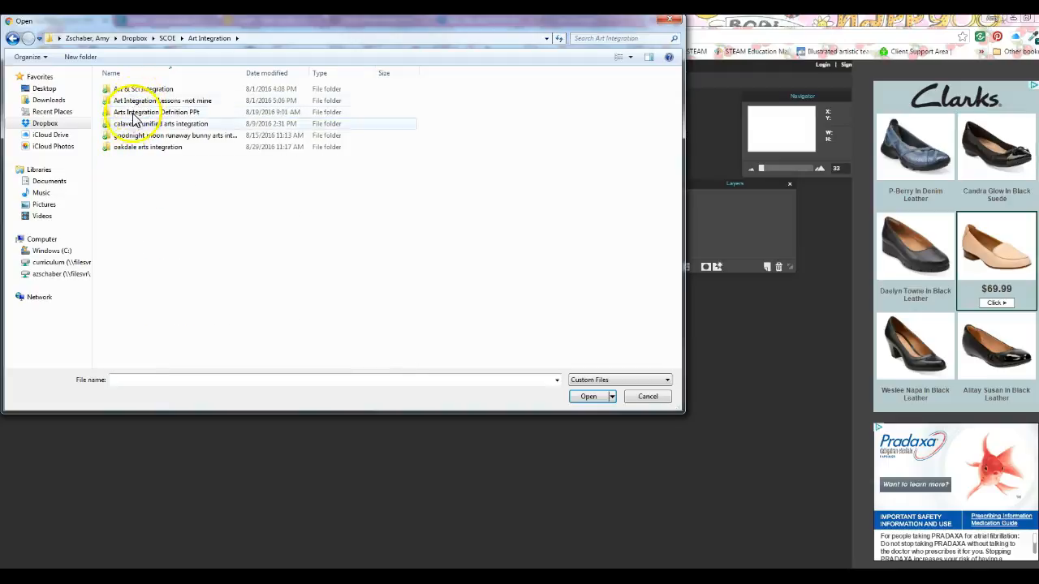
pyautogui.doubleClick(148, 147)
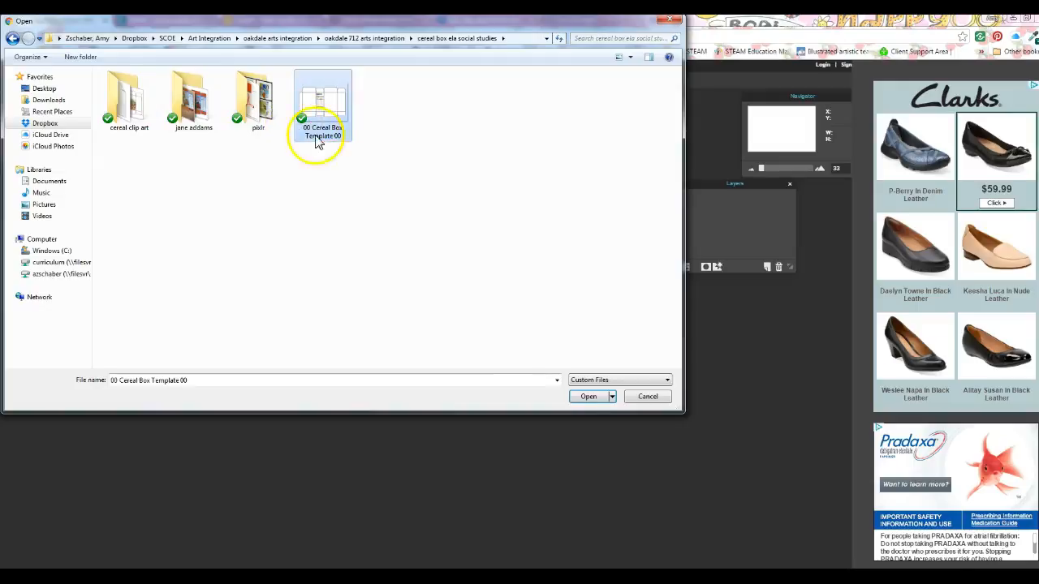
pyautogui.click(588, 396)
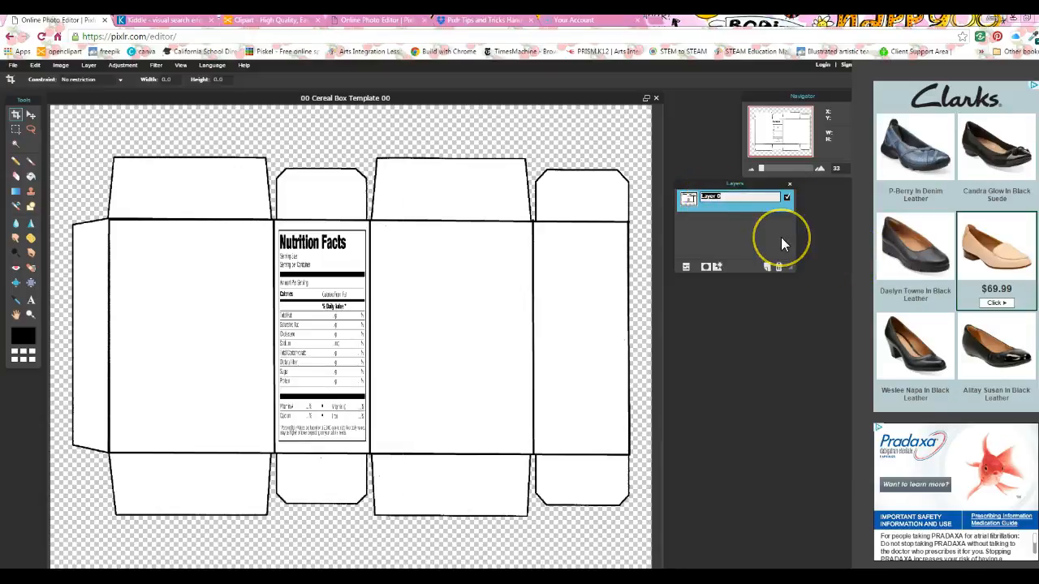
# Step: Rename the template's only layer to 'template'
pyautogui.doubleClick(734, 196)
pyautogui.write('template')
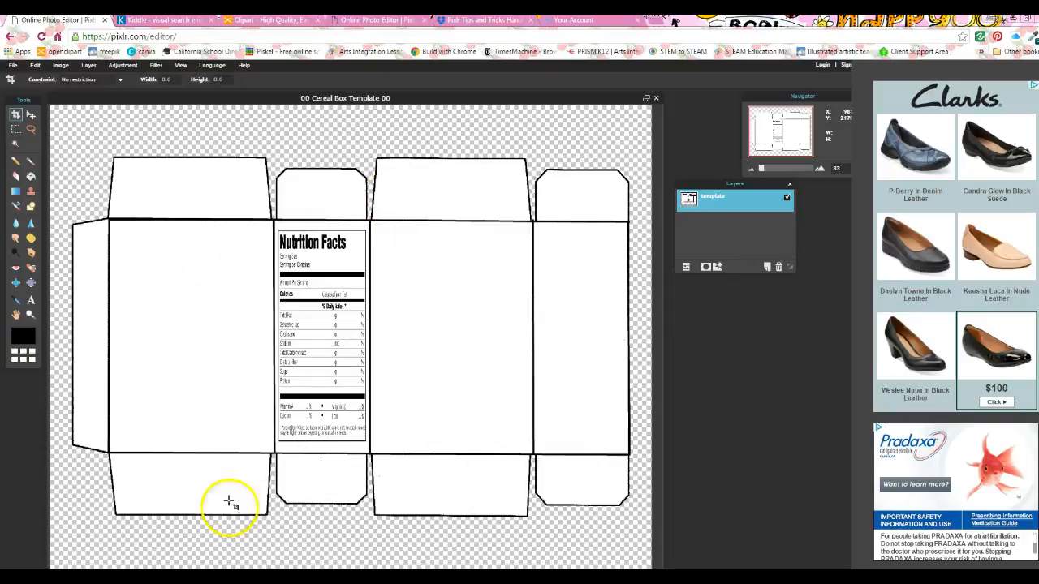
pyautogui.moveTo(605, 512)
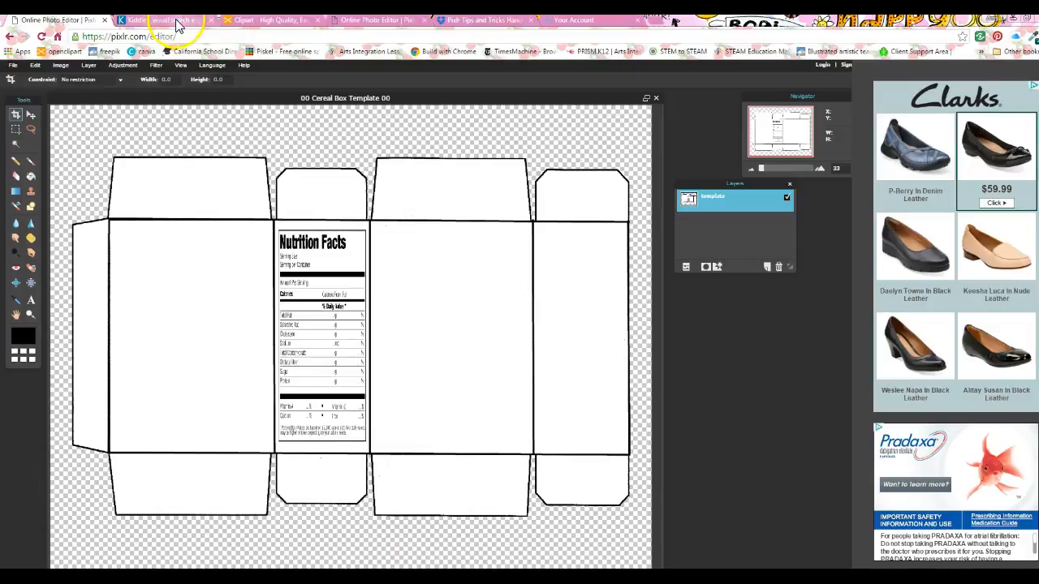
# Step: Search Kiddle for 'pythagoras' and switch to its image results
pyautogui.click(158, 19)
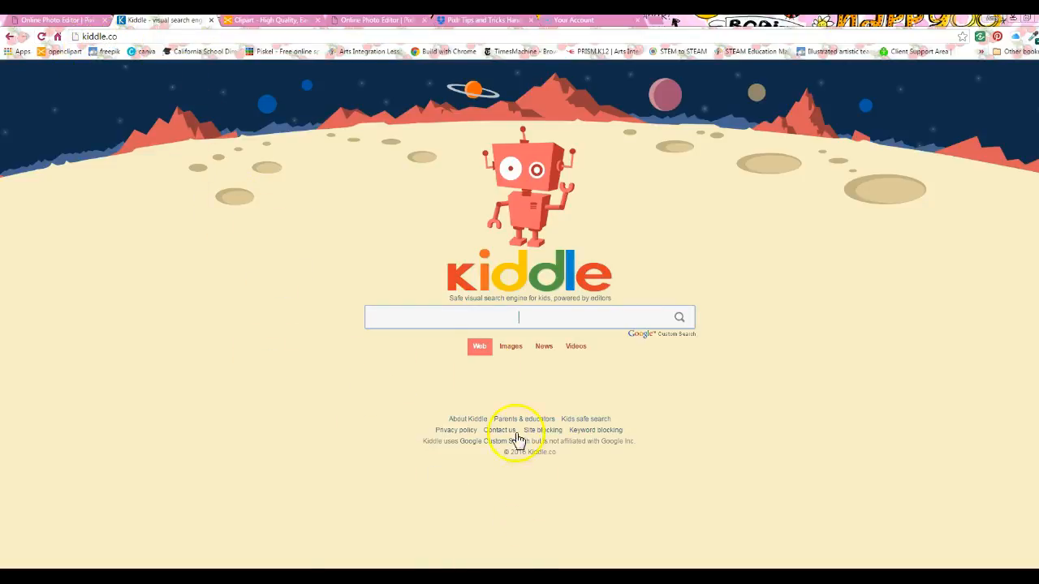
pyautogui.moveTo(559, 310)
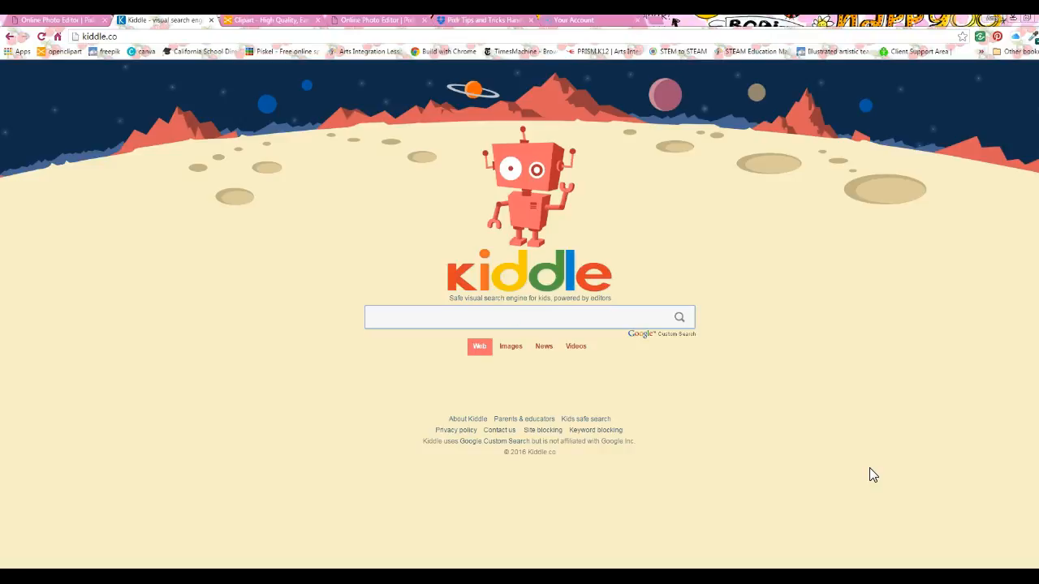
pyautogui.write('pythagoras')
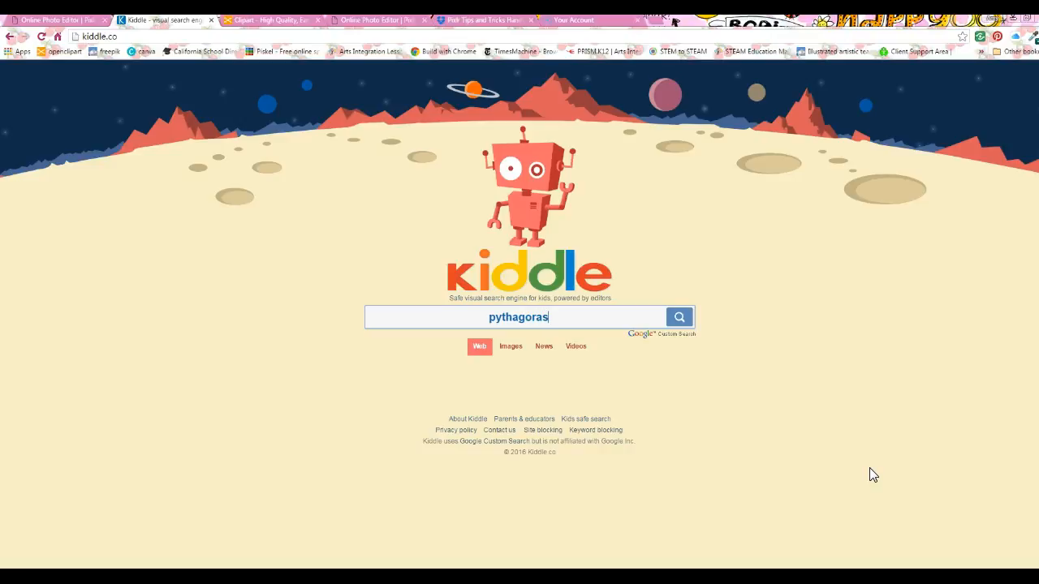
pyautogui.click(679, 316)
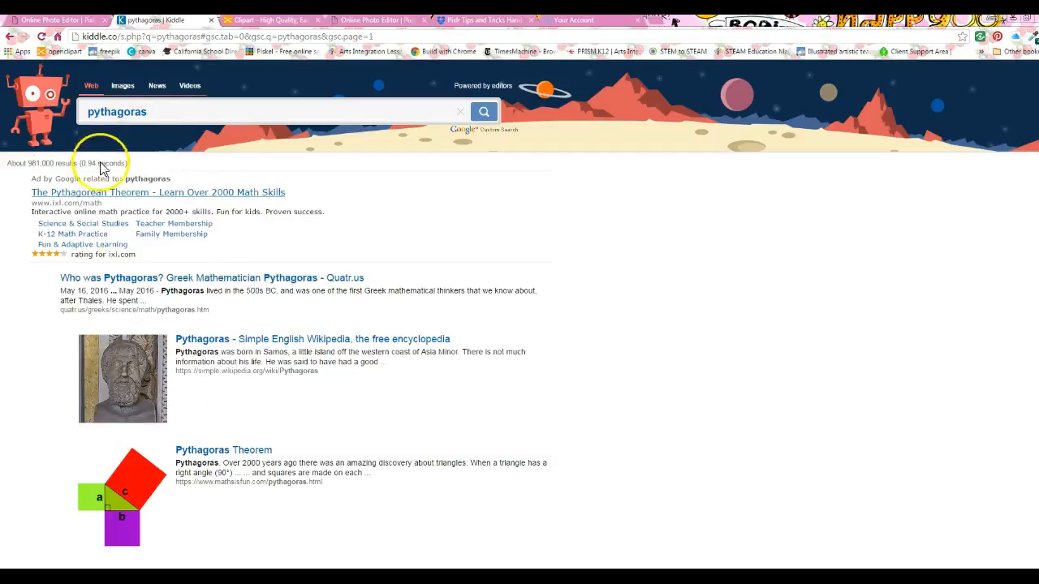
pyautogui.scroll(-3)
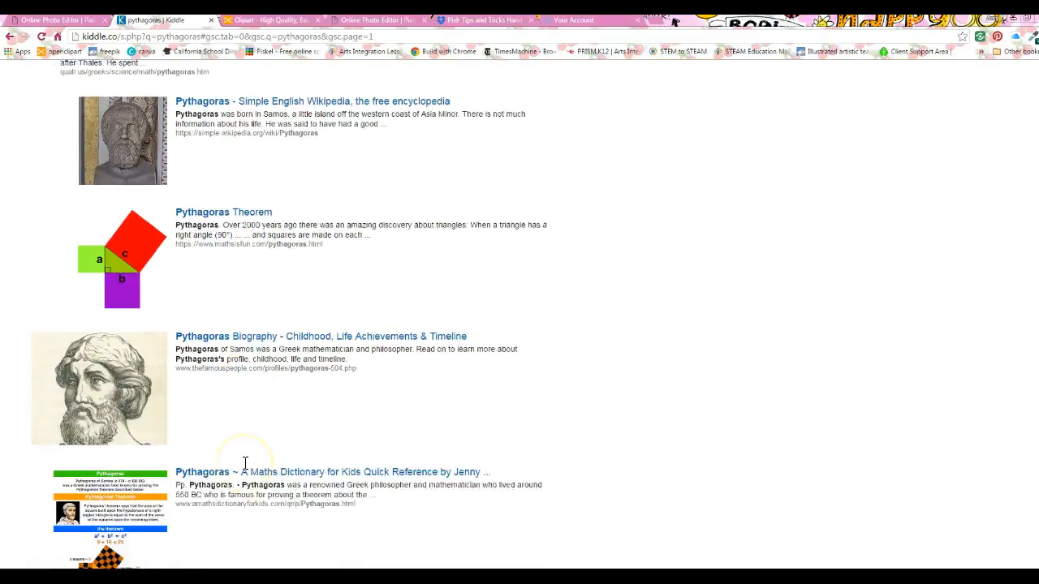
pyautogui.scroll(3)
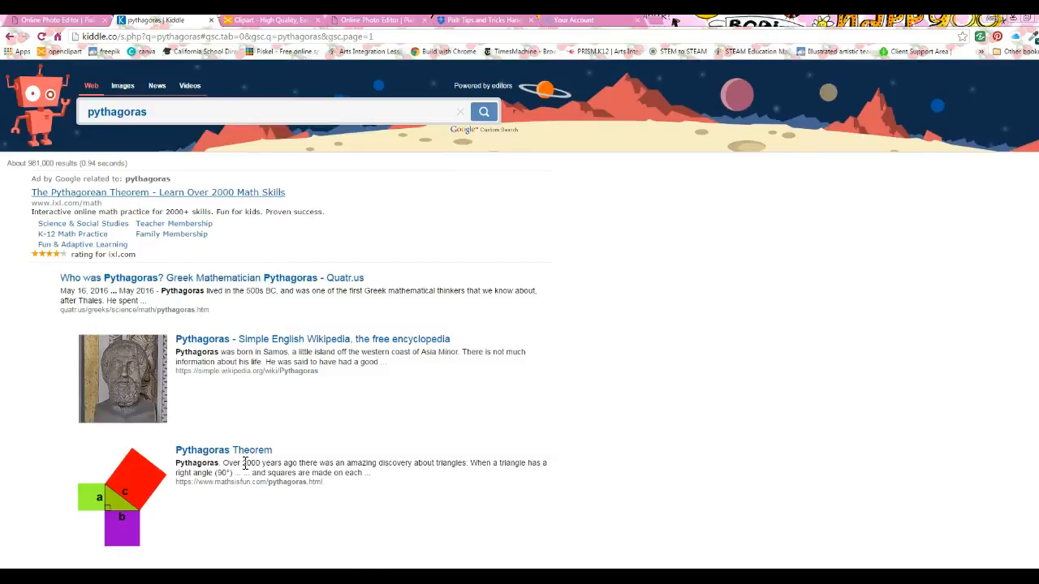
pyautogui.click(122, 85)
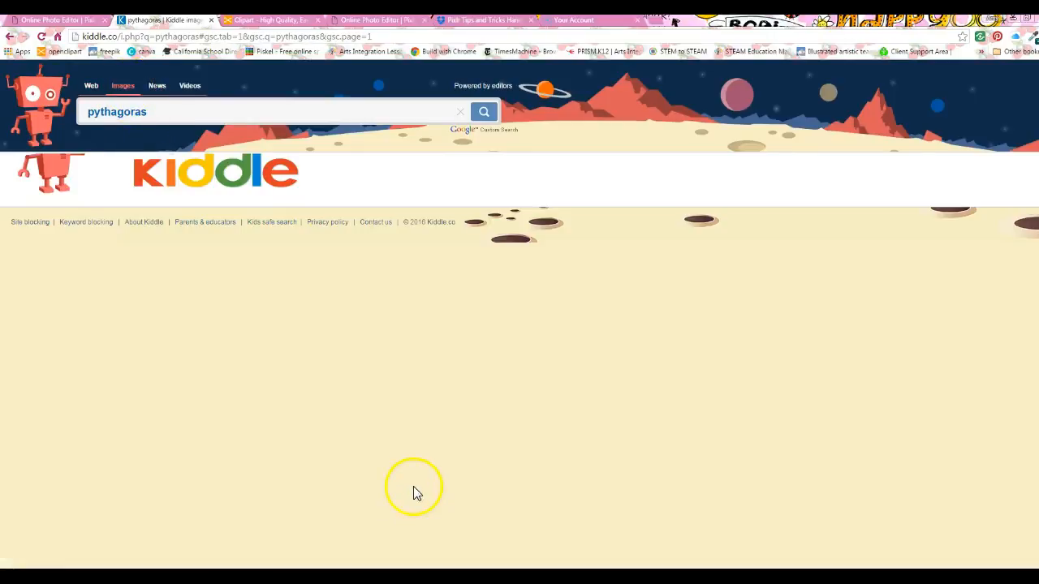
# Step: Save the Pythagoras portrait from the New World Encyclopedia page to the computer as a PNG
pyautogui.click(483, 112)
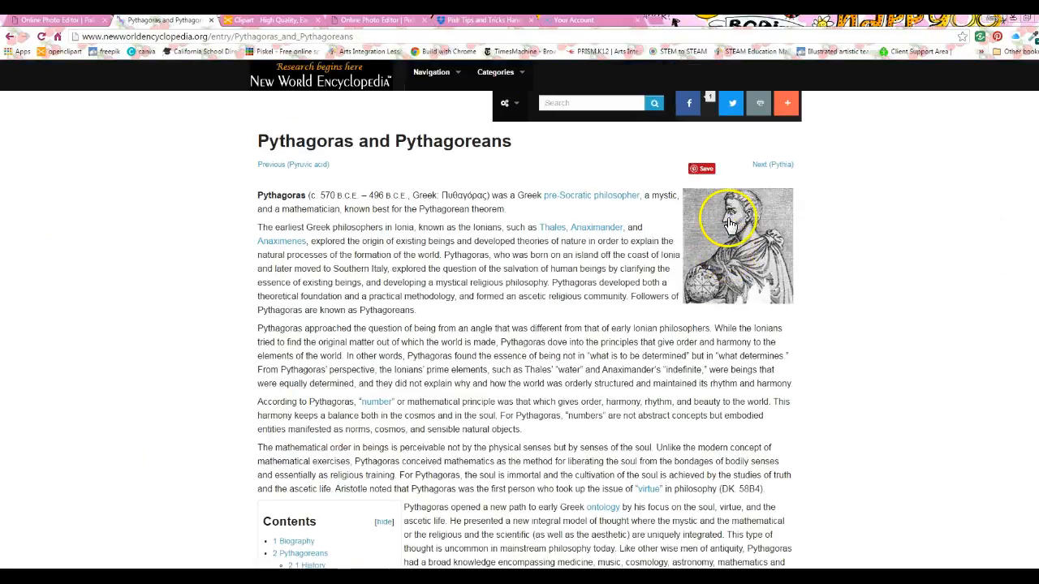
pyautogui.rightClick(728, 222)
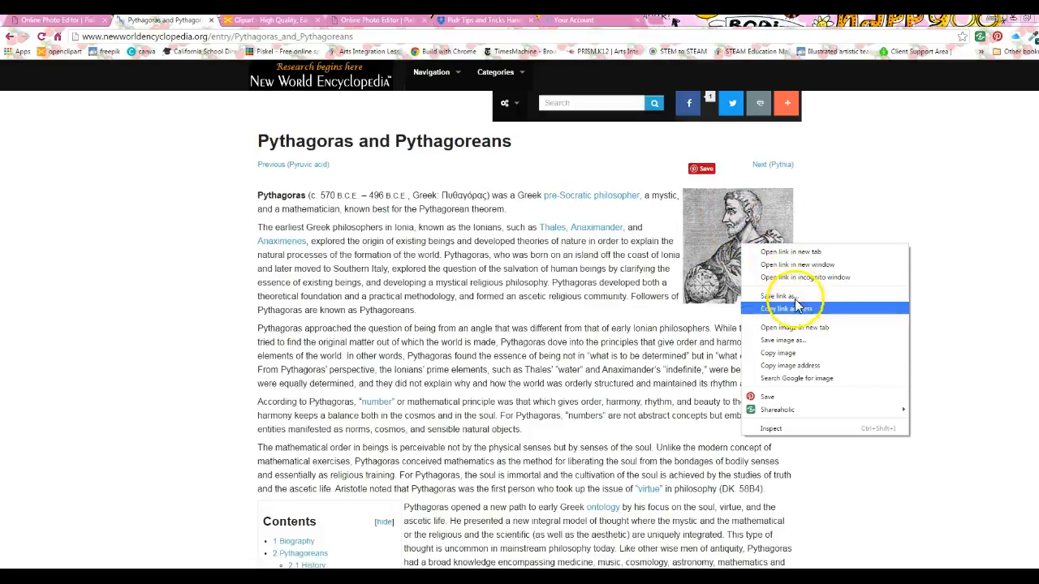
pyautogui.click(785, 339)
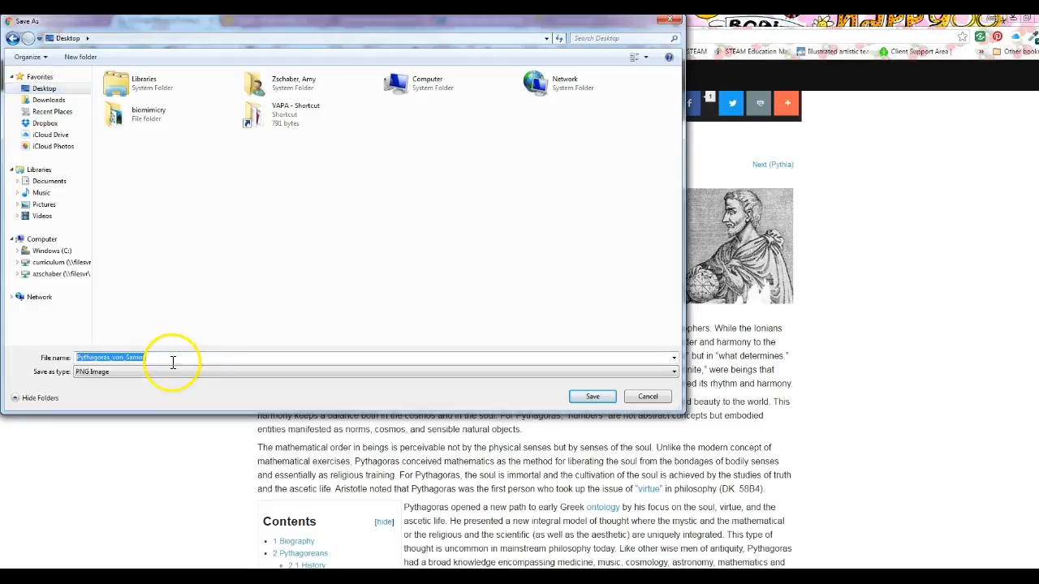
pyautogui.click(592, 397)
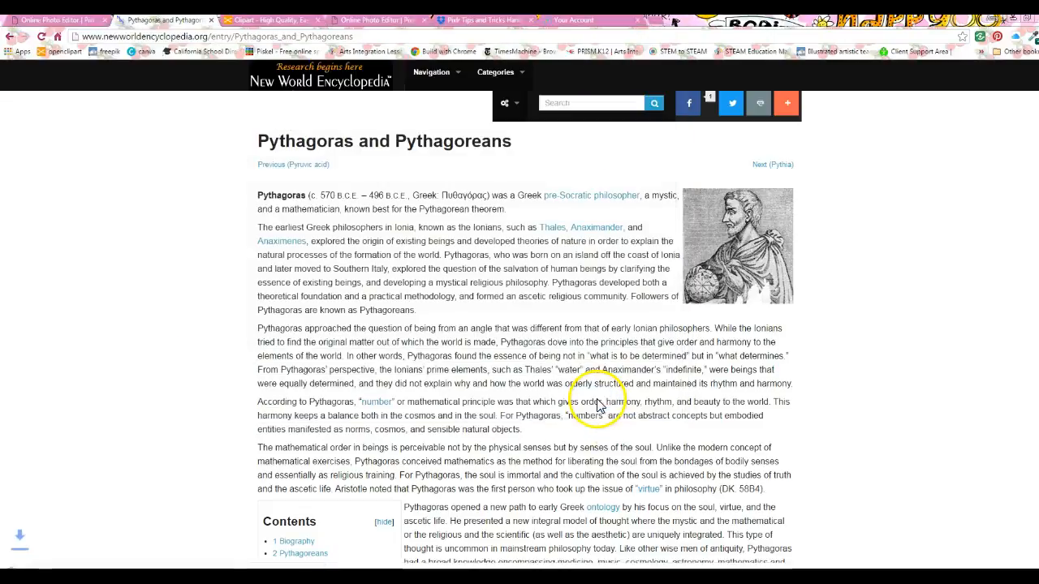
pyautogui.moveTo(341, 264)
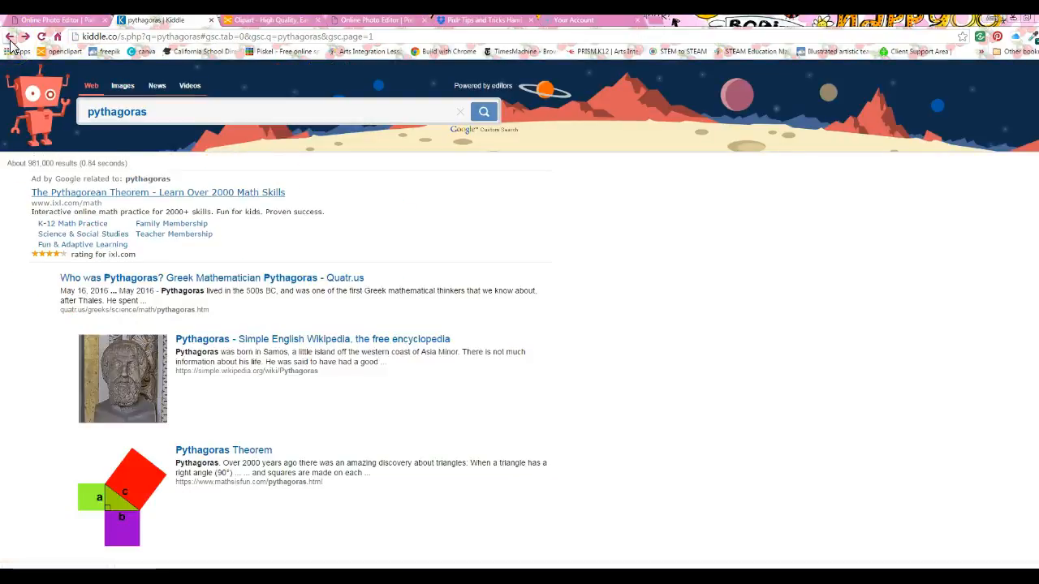
# Step: Search Openclipart for 'pythagorean' and open Euclid's Pythagorean Theorem Proof Remix
pyautogui.click(9, 36)
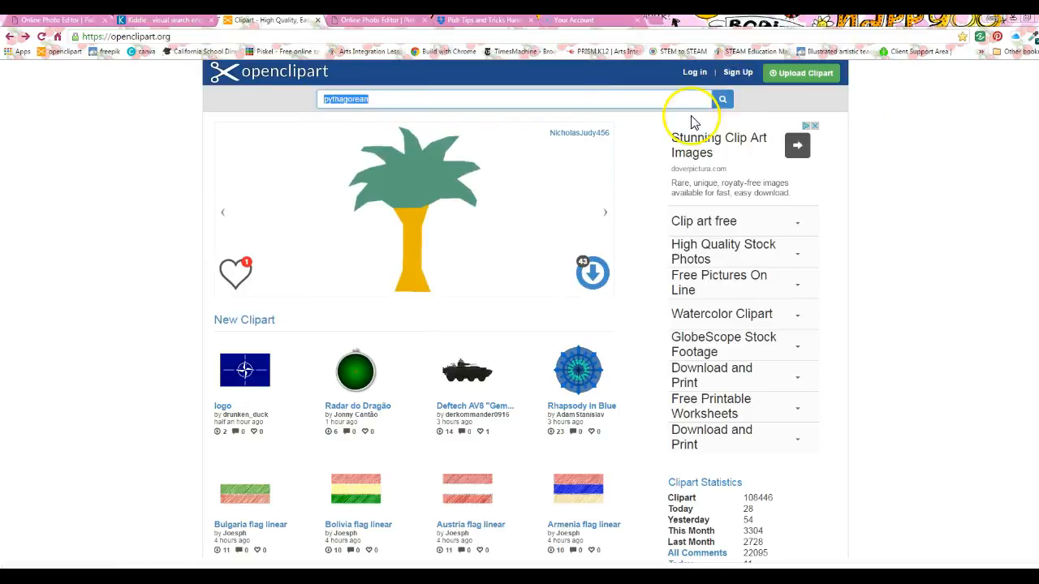
pyautogui.click(720, 98)
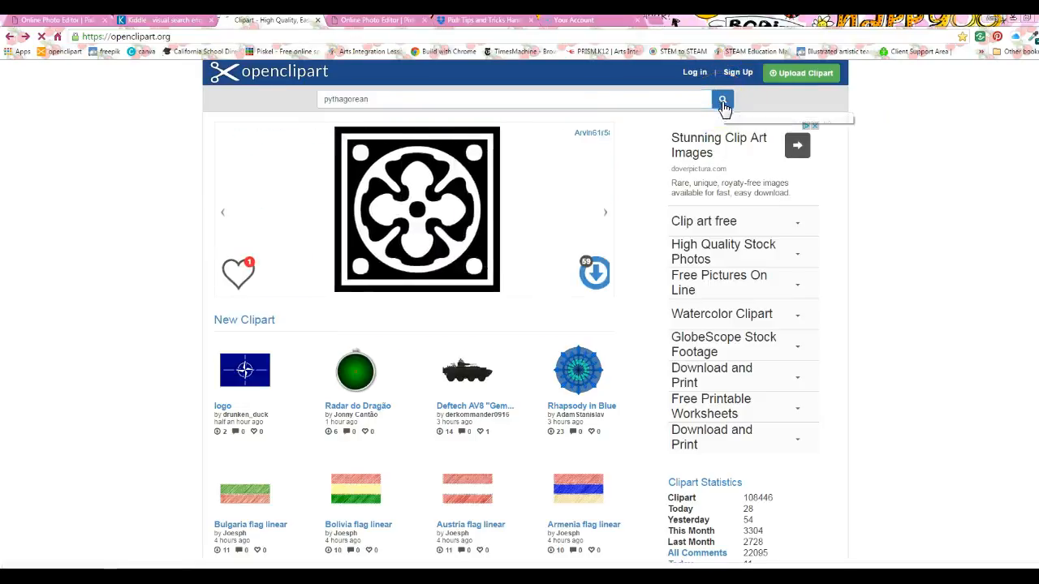
pyautogui.click(721, 98)
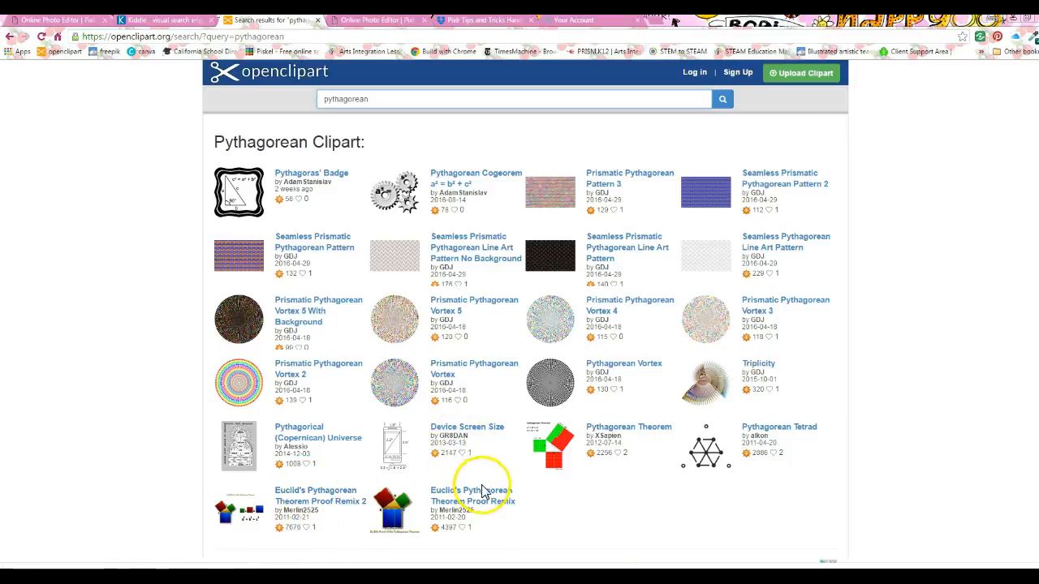
pyautogui.click(473, 495)
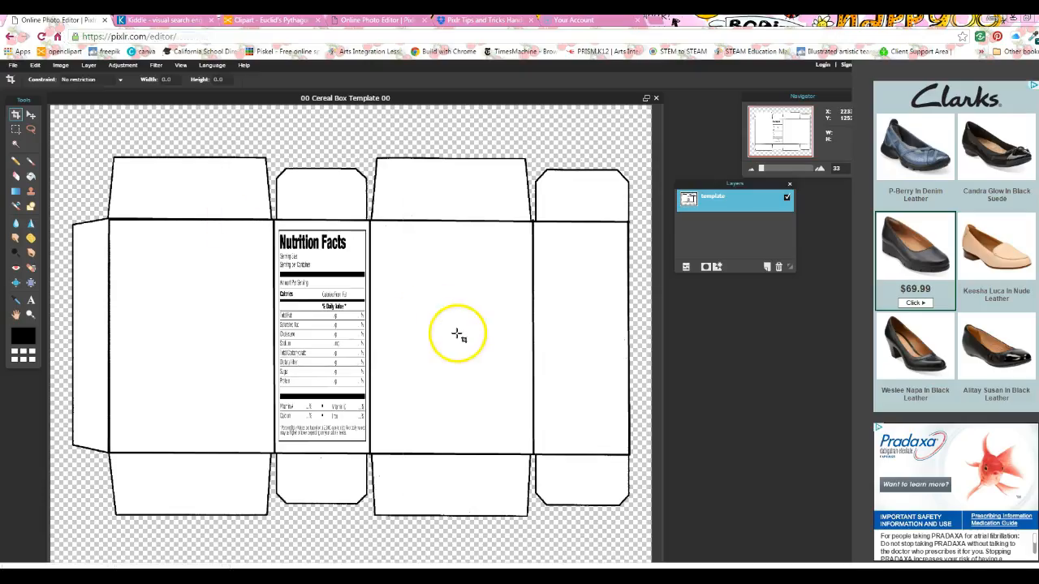
pyautogui.moveTo(280, 353)
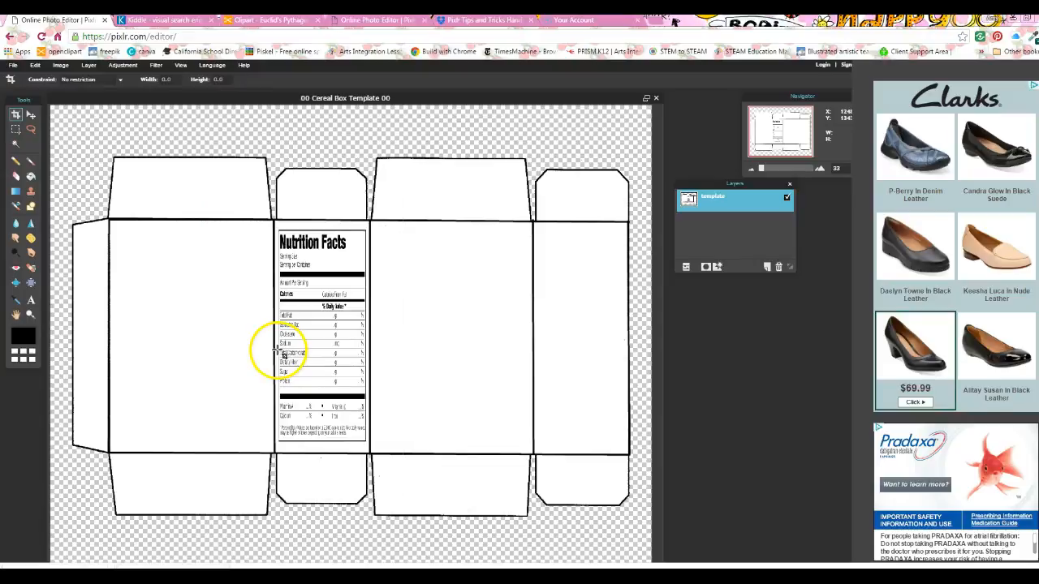
# Step: Bring the Pythagorean theorem clipart from Downloads in as a new layer above the template
pyautogui.click(13, 64)
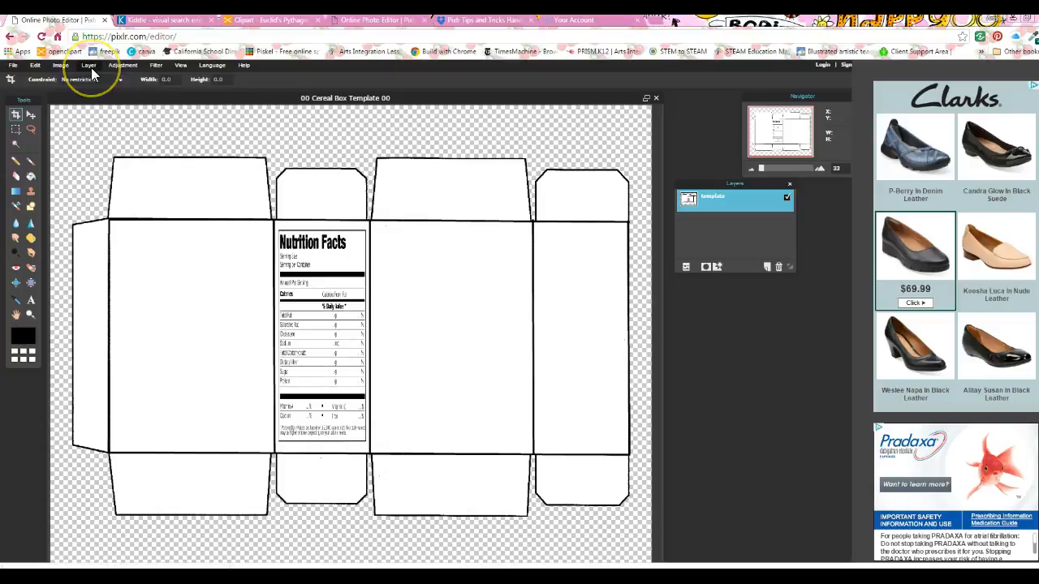
pyautogui.click(89, 65)
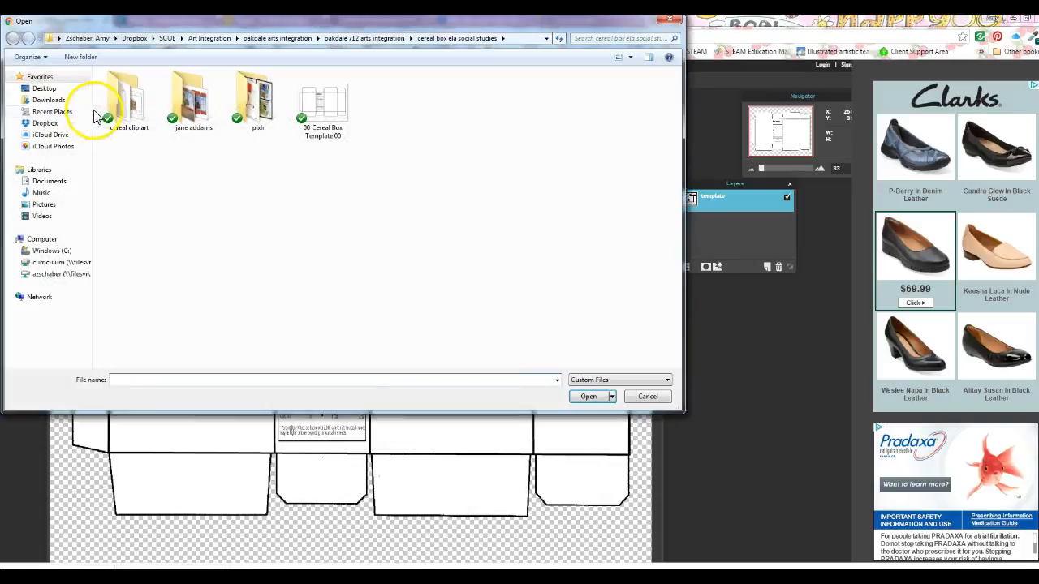
pyautogui.click(49, 100)
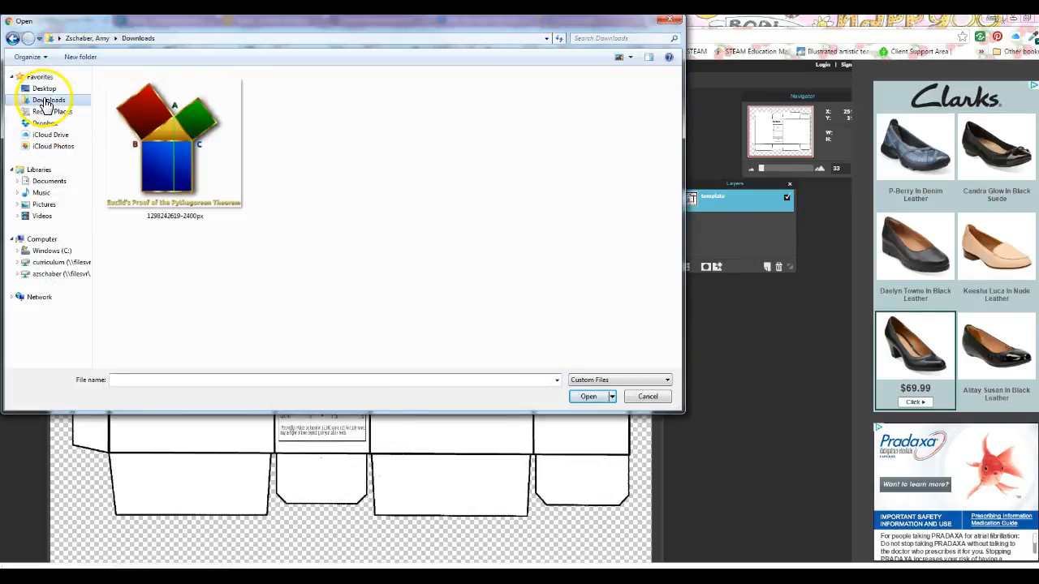
pyautogui.click(173, 142)
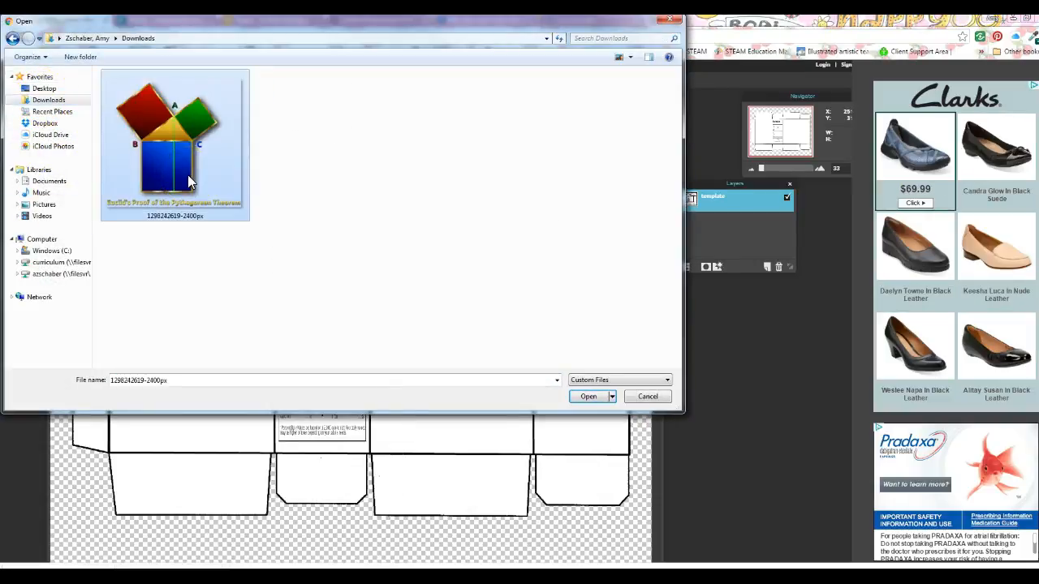
pyautogui.click(588, 396)
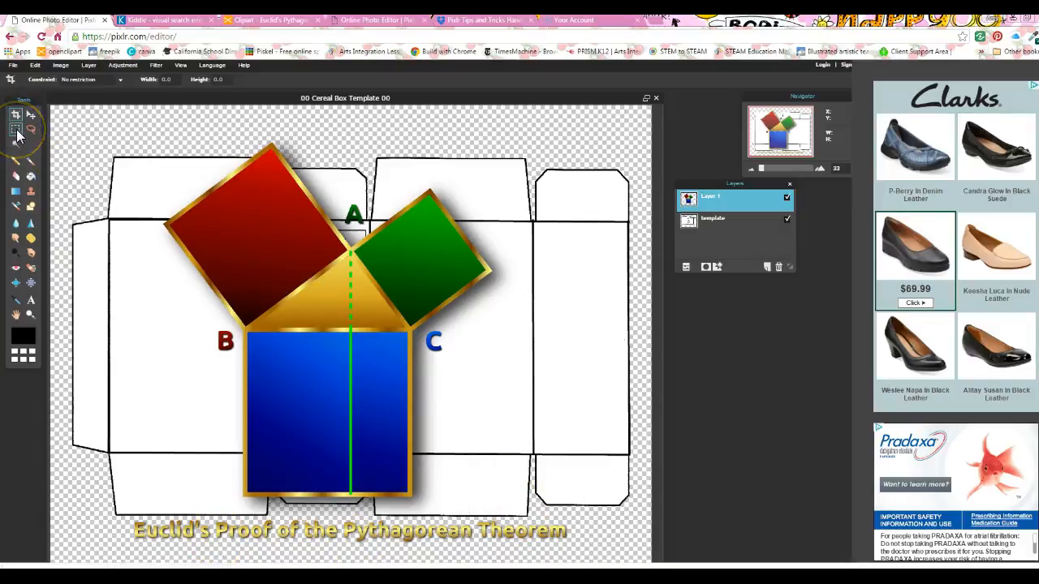
# Step: Rename the clipart layer 'p square', toggle its visibility off and on, and keep it active
pyautogui.click(15, 129)
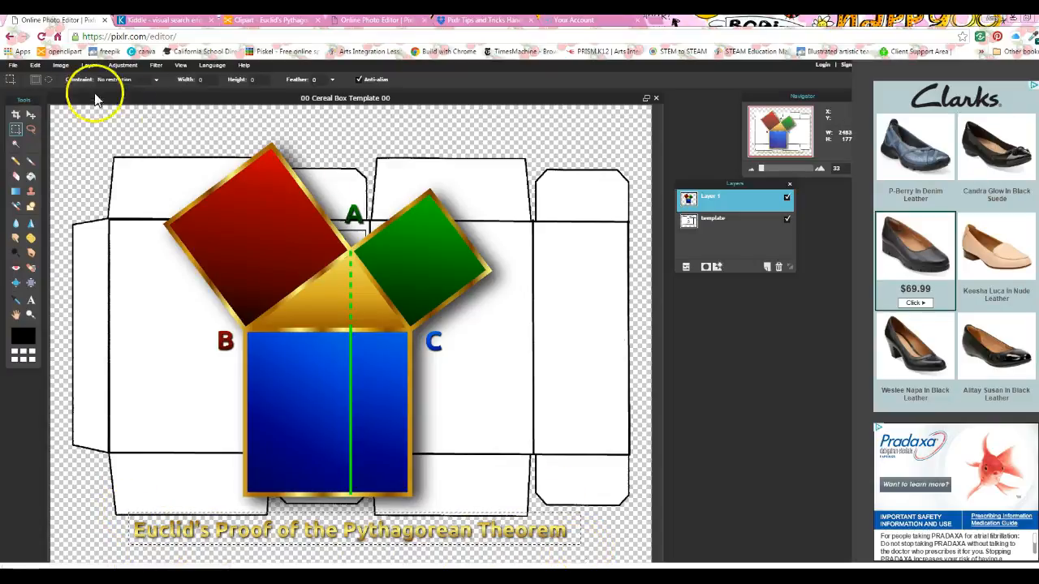
pyautogui.click(34, 65)
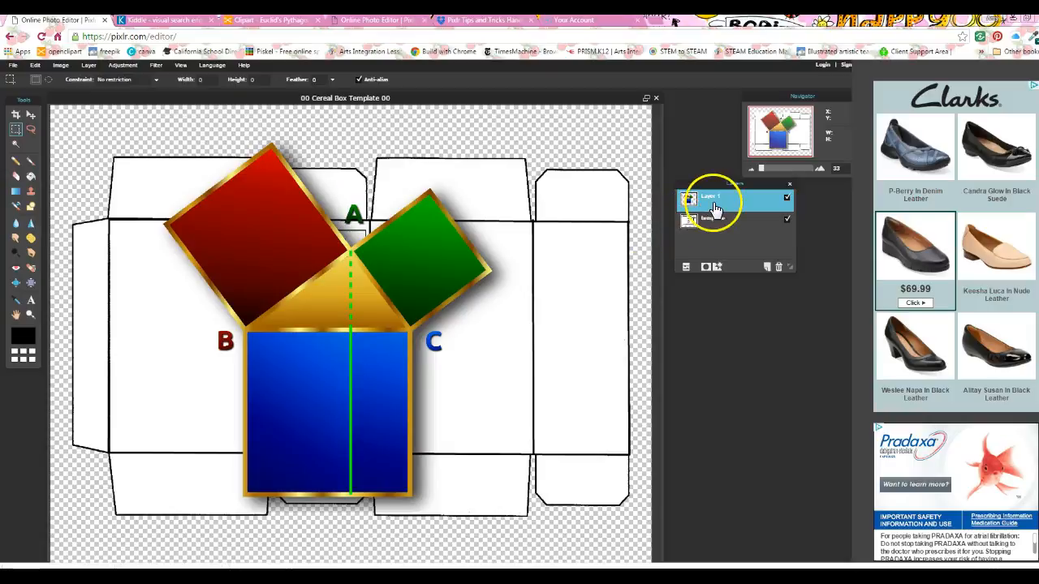
pyautogui.doubleClick(710, 199)
pyautogui.write('p square')
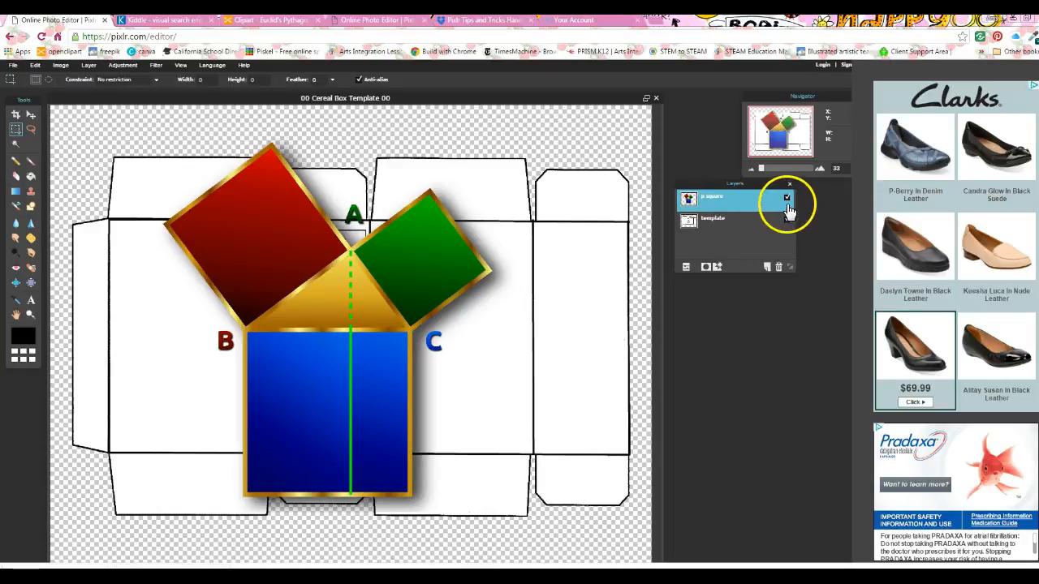
pyautogui.click(785, 197)
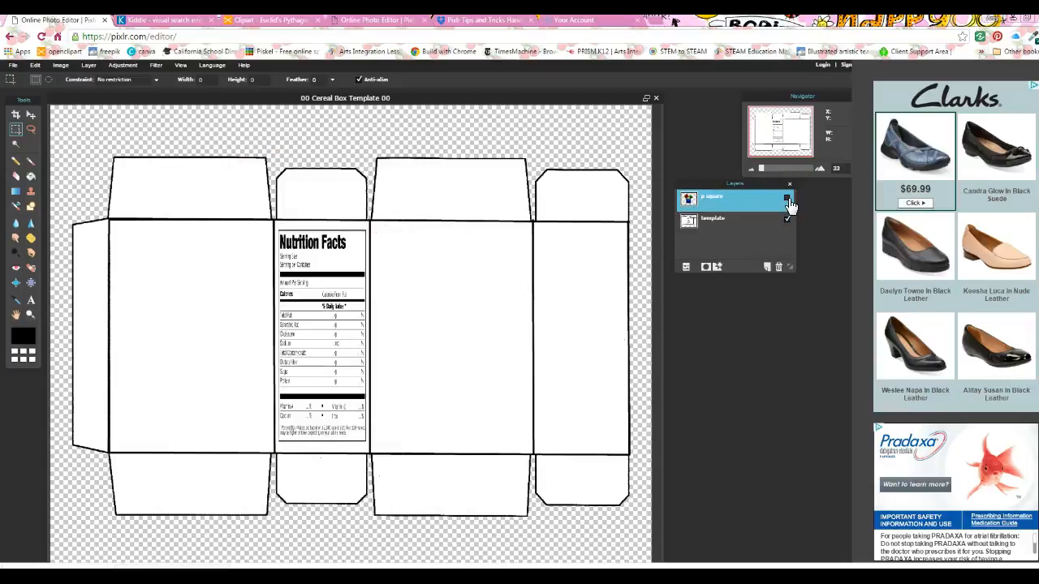
pyautogui.click(785, 199)
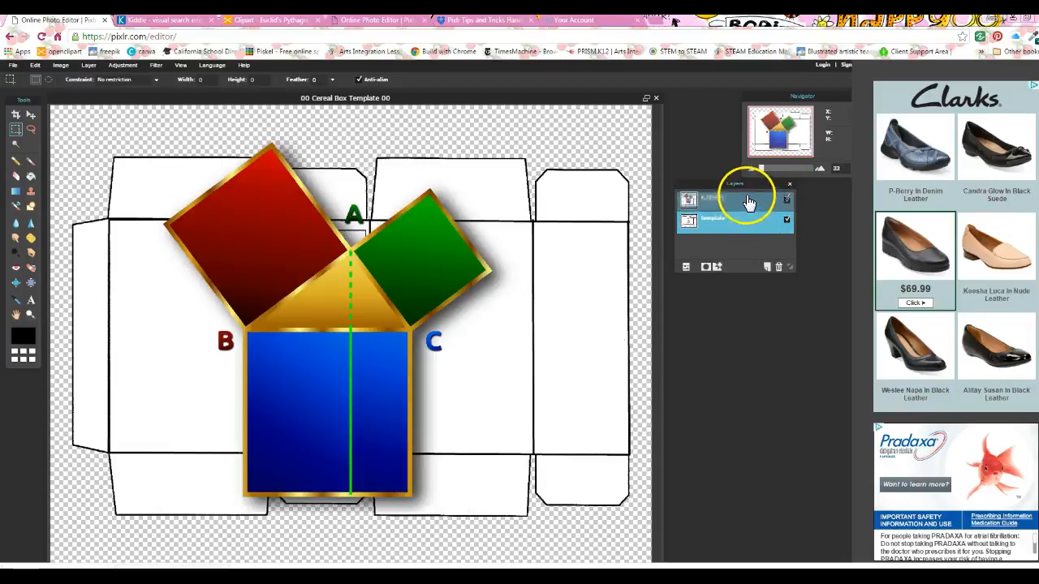
pyautogui.click(730, 199)
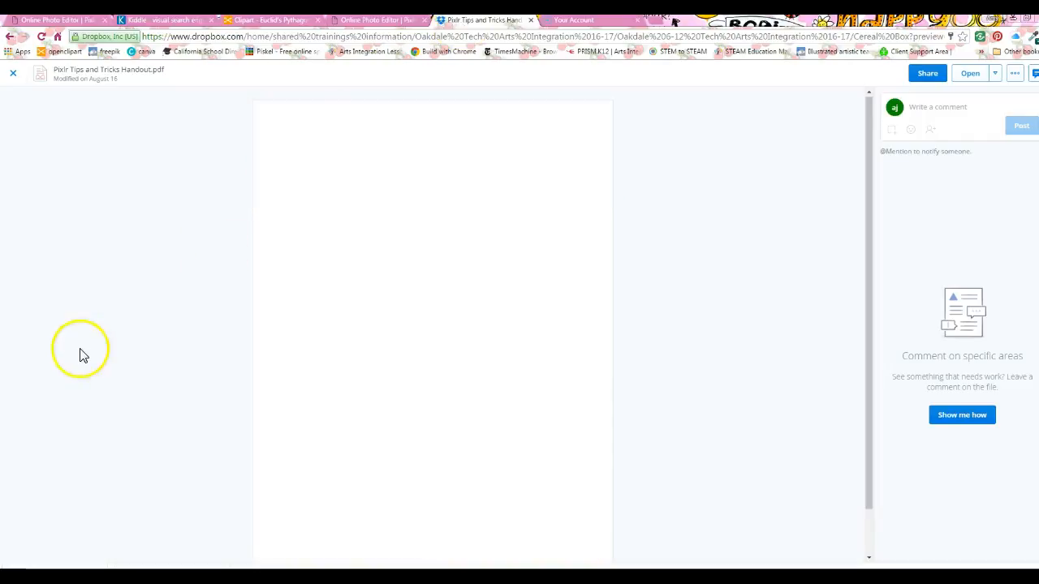
pyautogui.moveTo(200, 195)
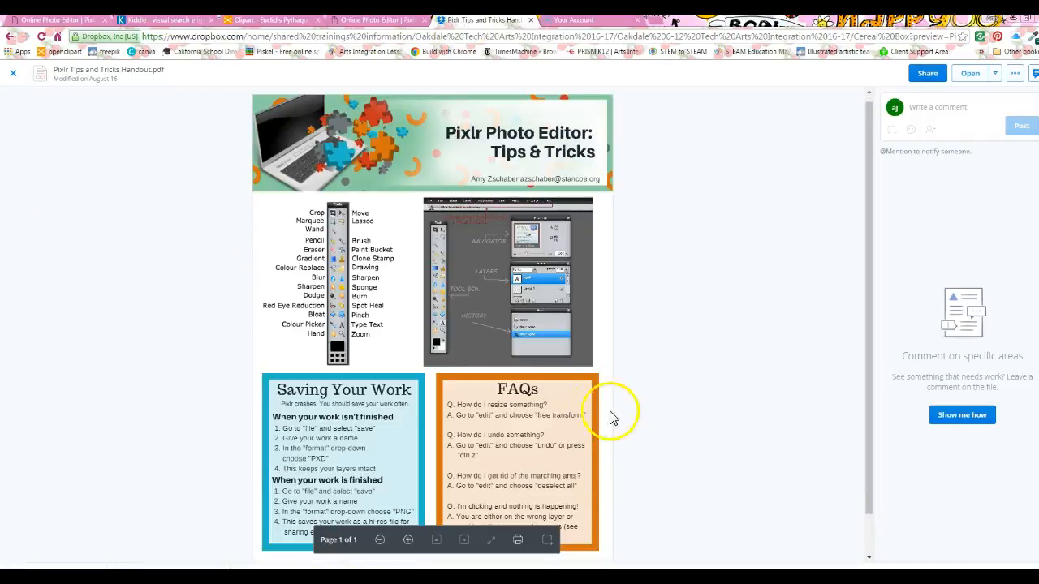
pyautogui.moveTo(503, 475)
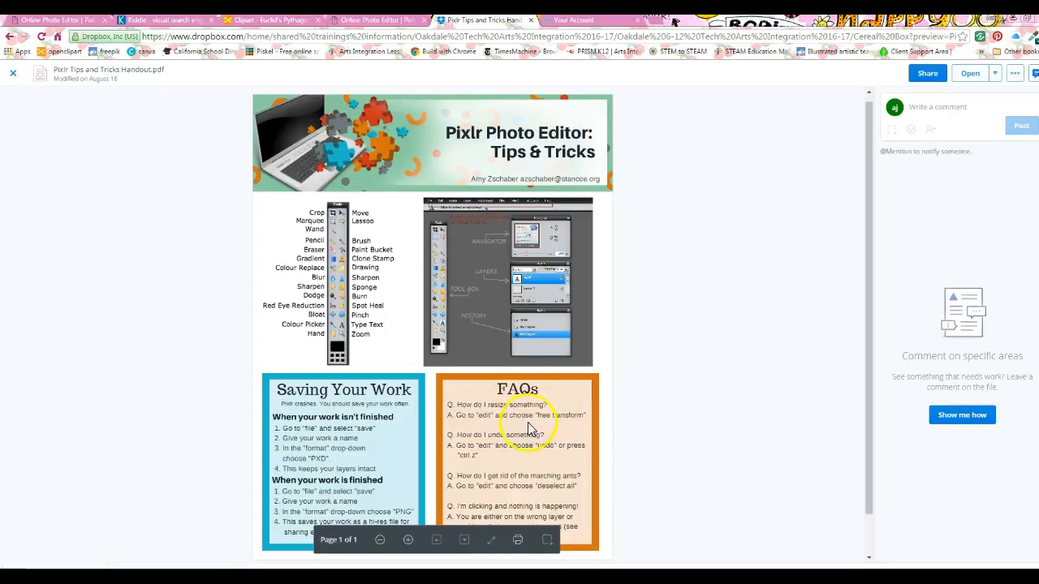
# Step: View the Pixlr Tips and Tricks Handout PDF in Dropbox for the free transform FAQ
pyautogui.click(52, 19)
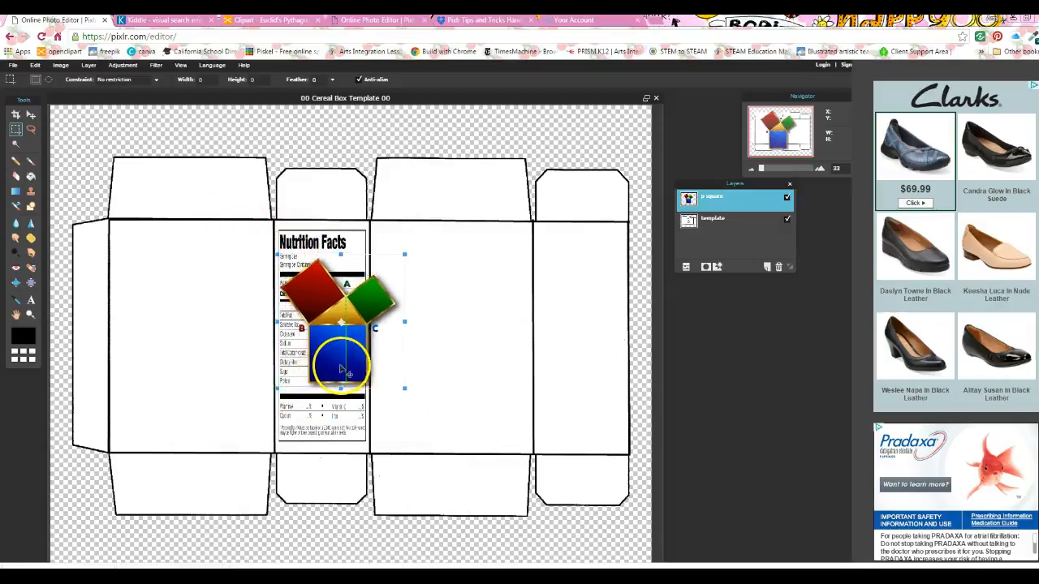
# Step: Move the shrunken clipart onto the side panel right of Nutrition Facts and apply the transform
pyautogui.moveTo(340, 357); pyautogui.dragTo(438, 345)
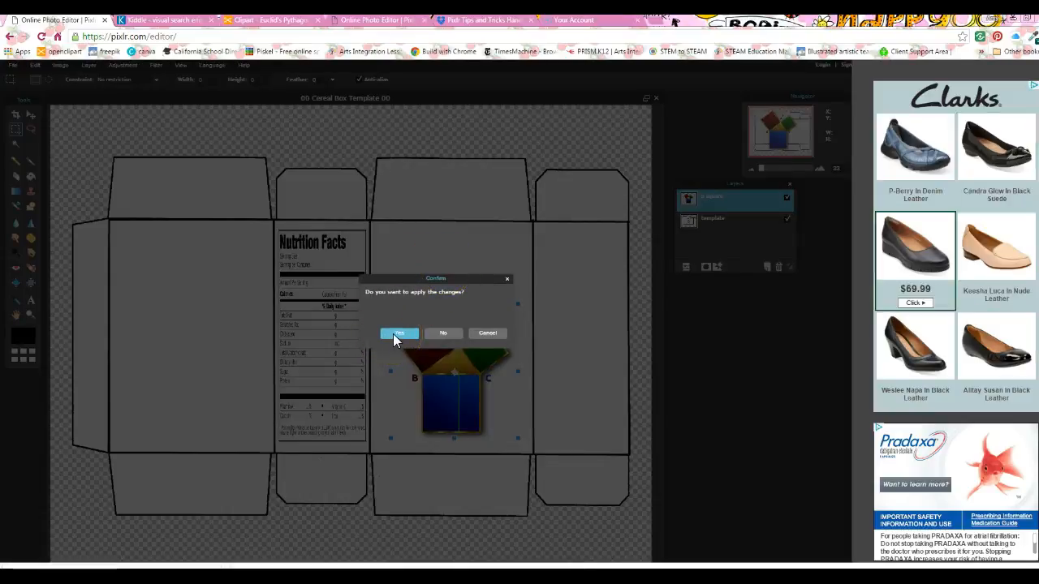
pyautogui.click(398, 332)
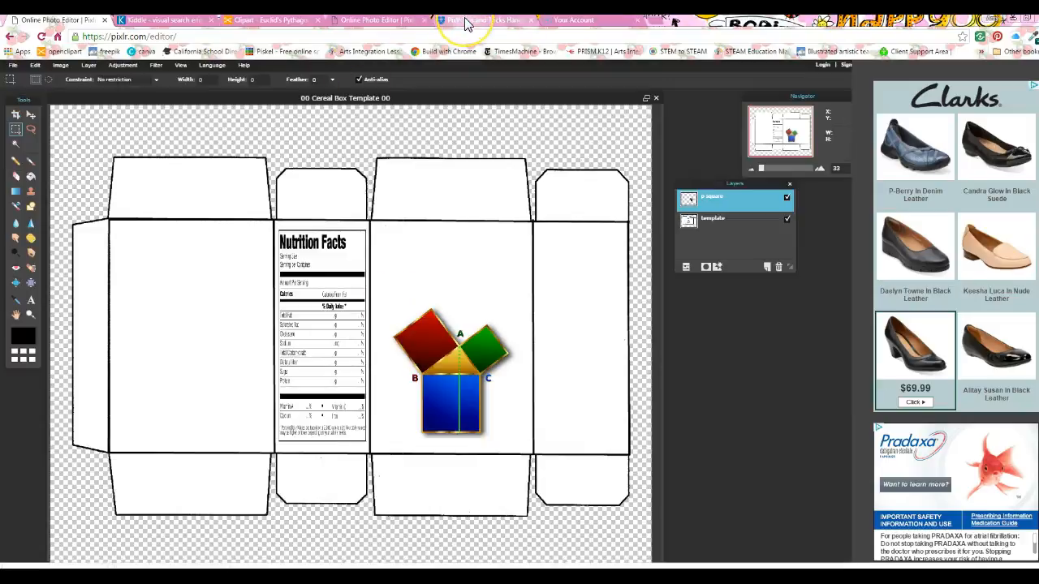
pyautogui.click(482, 20)
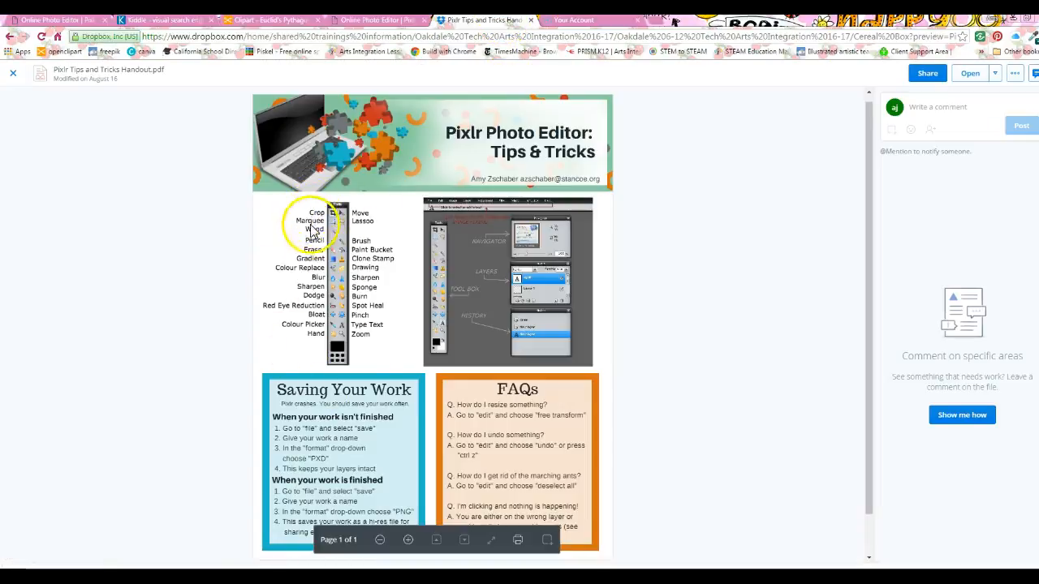
pyautogui.moveTo(353, 361)
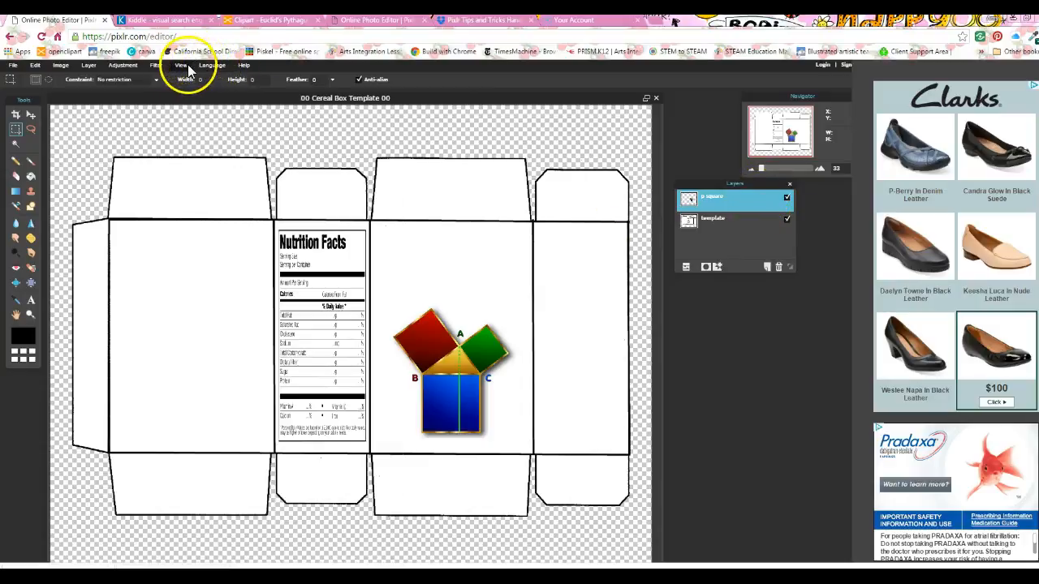
# Step: Show the History panel, revert the clipart to its original size, and start a new free transform
pyautogui.click(180, 65)
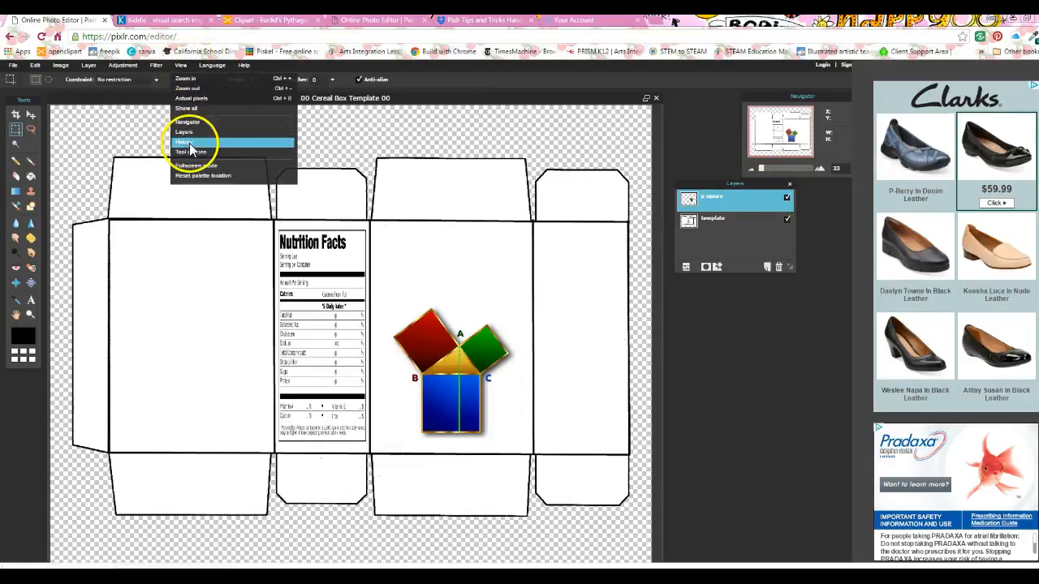
pyautogui.click(184, 142)
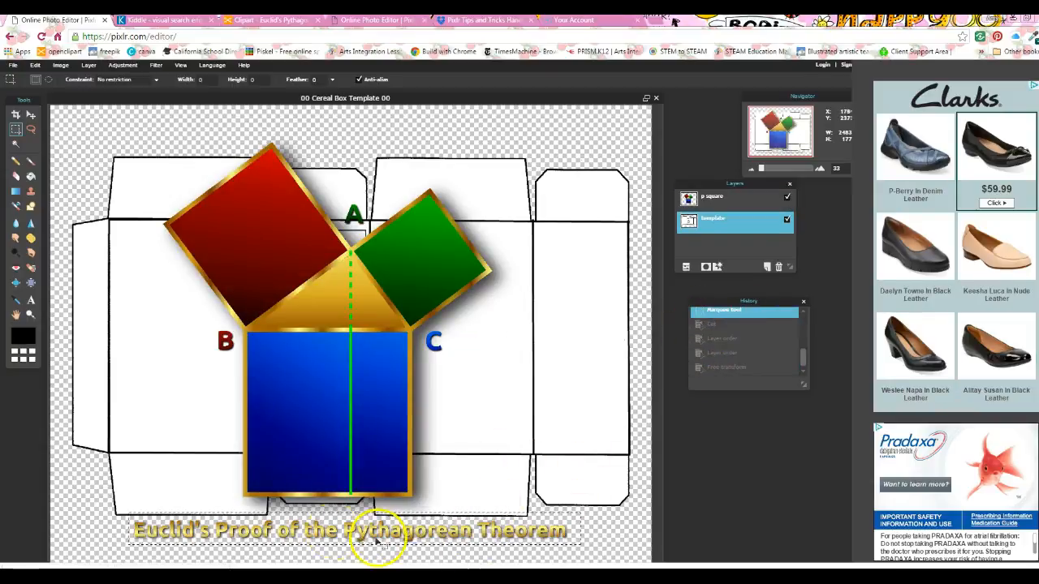
pyautogui.click(35, 65)
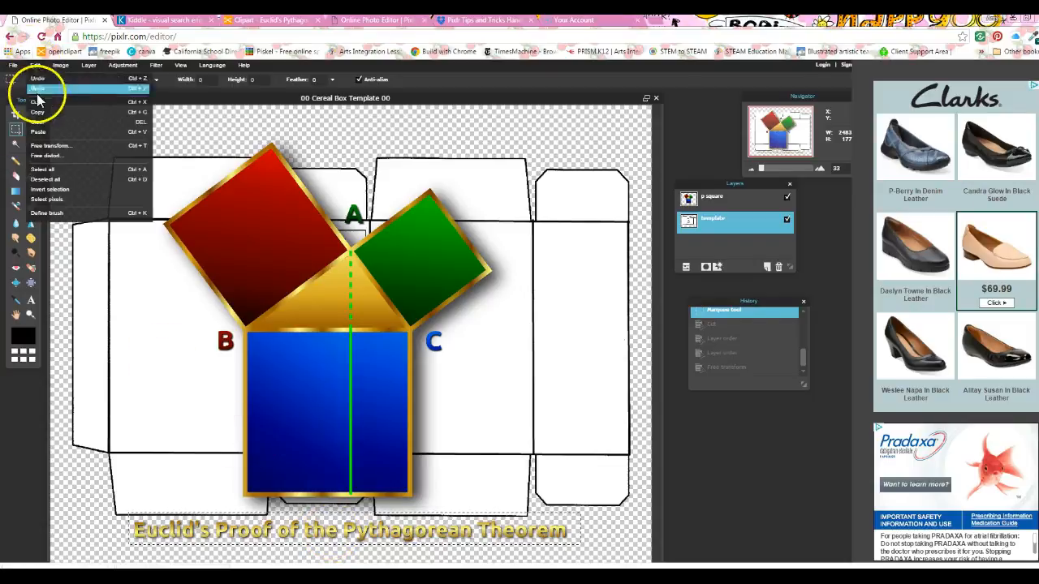
pyautogui.click(34, 102)
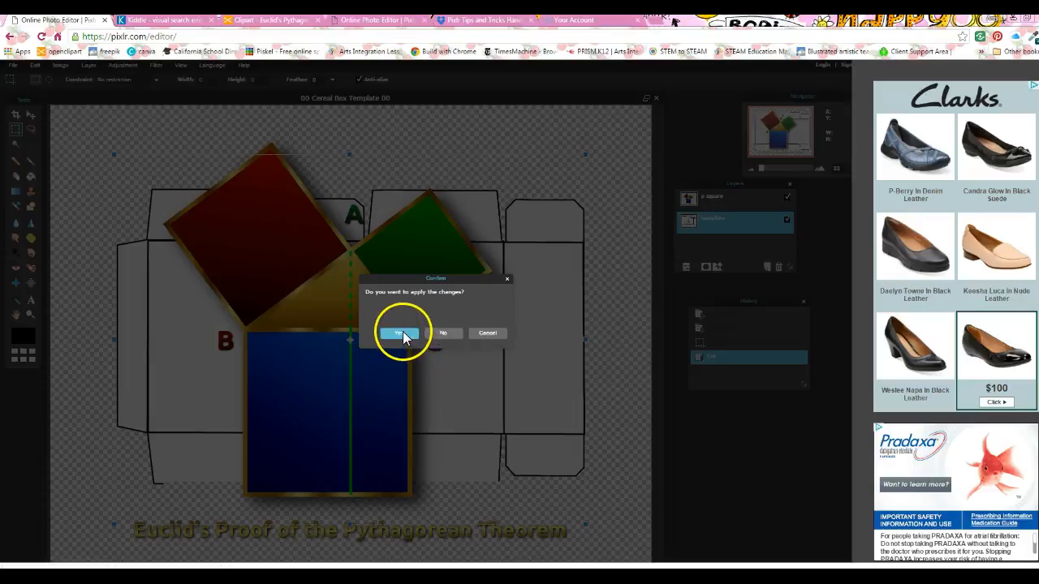
# Step: Shrink the Pythagorean clipart with Free transform and place it beside the Nutrition Facts panel
pyautogui.click(398, 333)
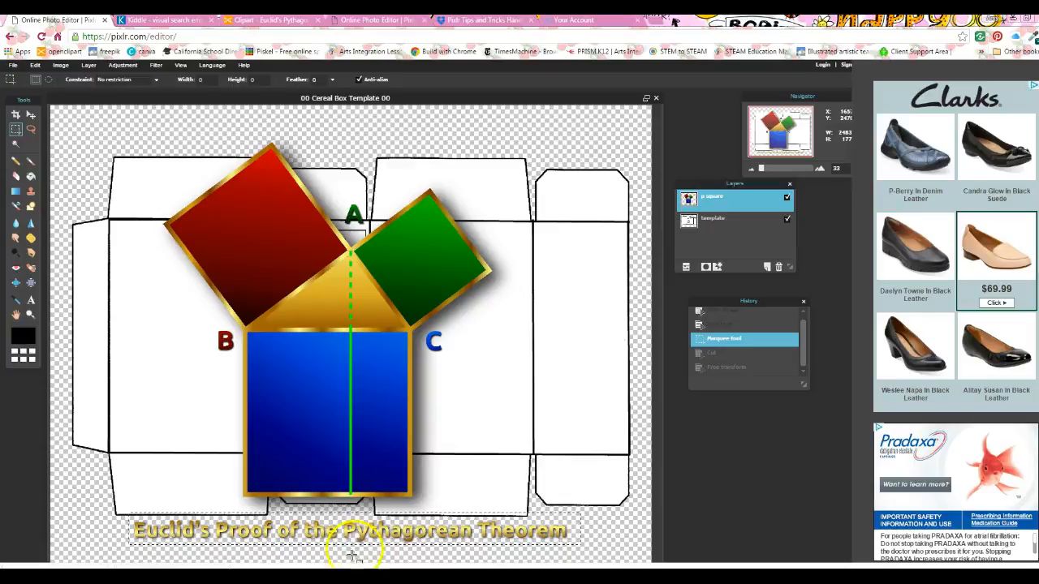
pyautogui.click(35, 65)
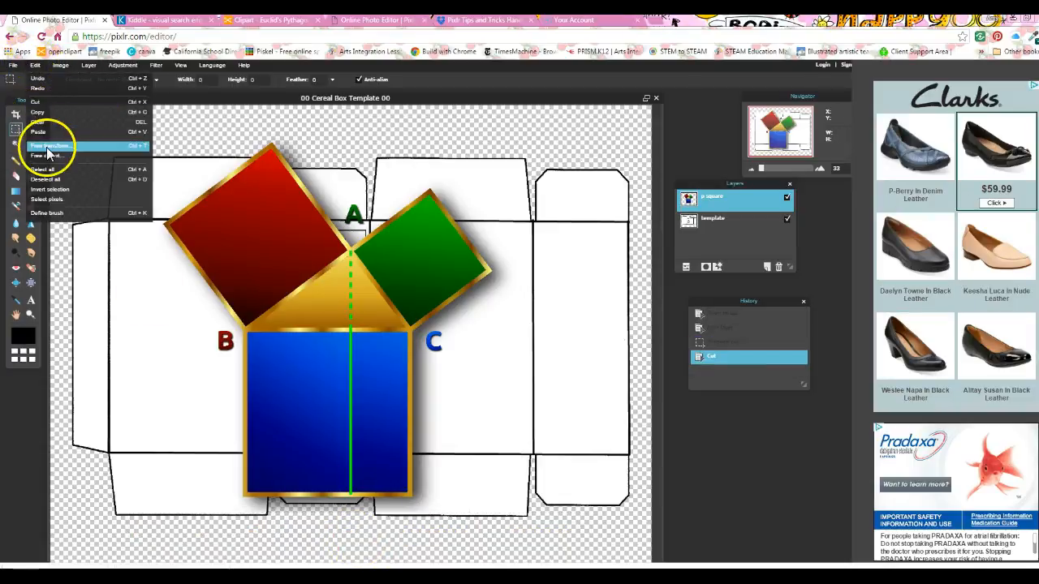
pyautogui.click(50, 146)
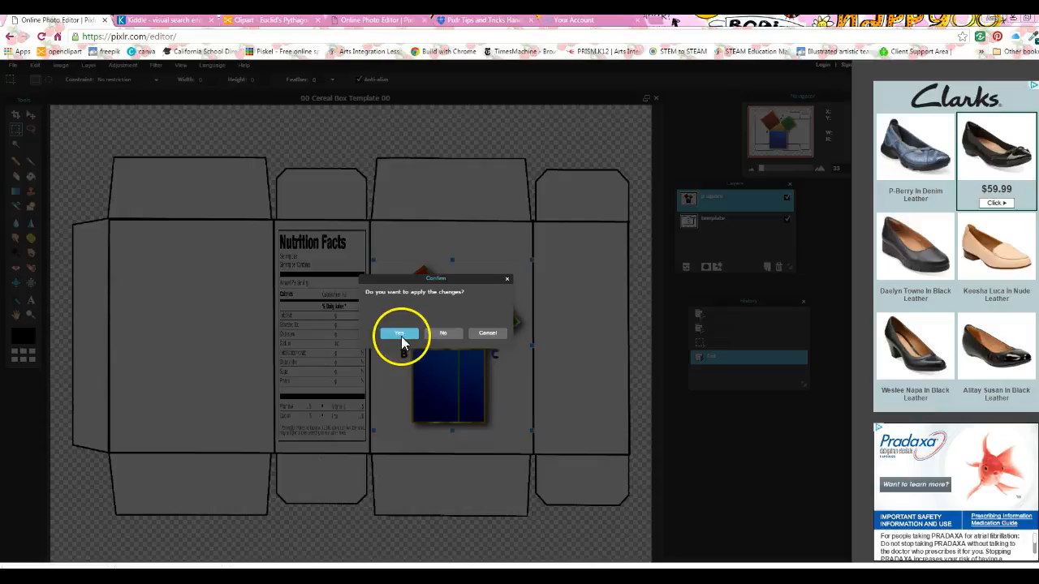
pyautogui.click(399, 332)
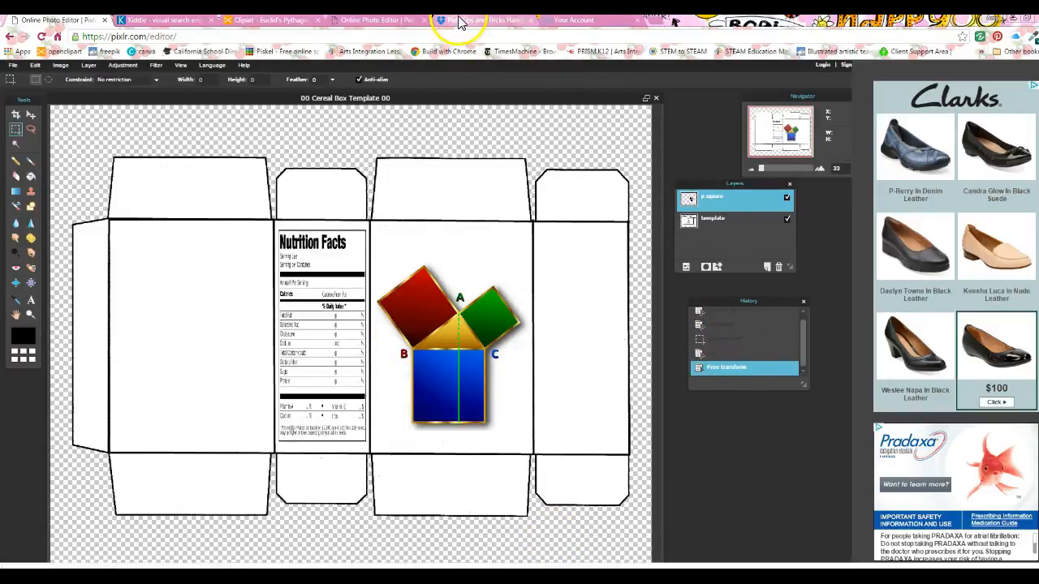
# Step: Switch to the Pixlr Tips & Tricks handout in Dropbox to view the saving steps
pyautogui.click(483, 20)
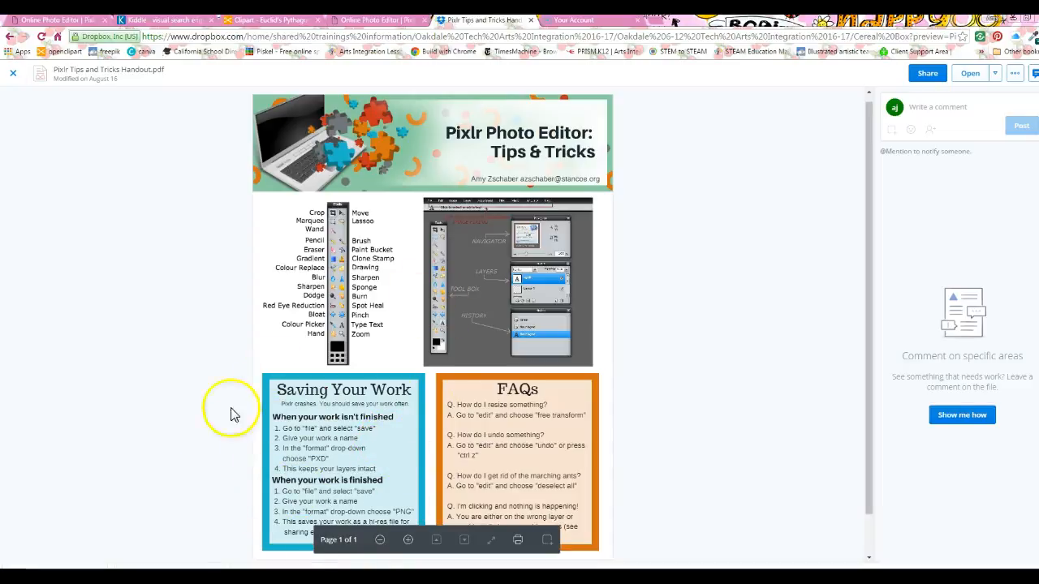
pyautogui.moveTo(686, 410)
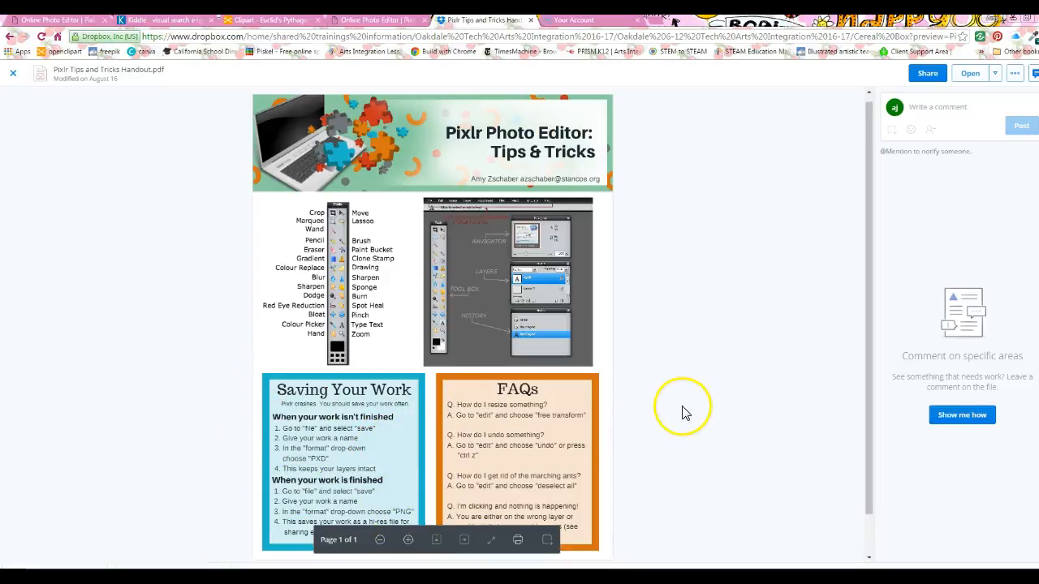
pyautogui.moveTo(686, 412)
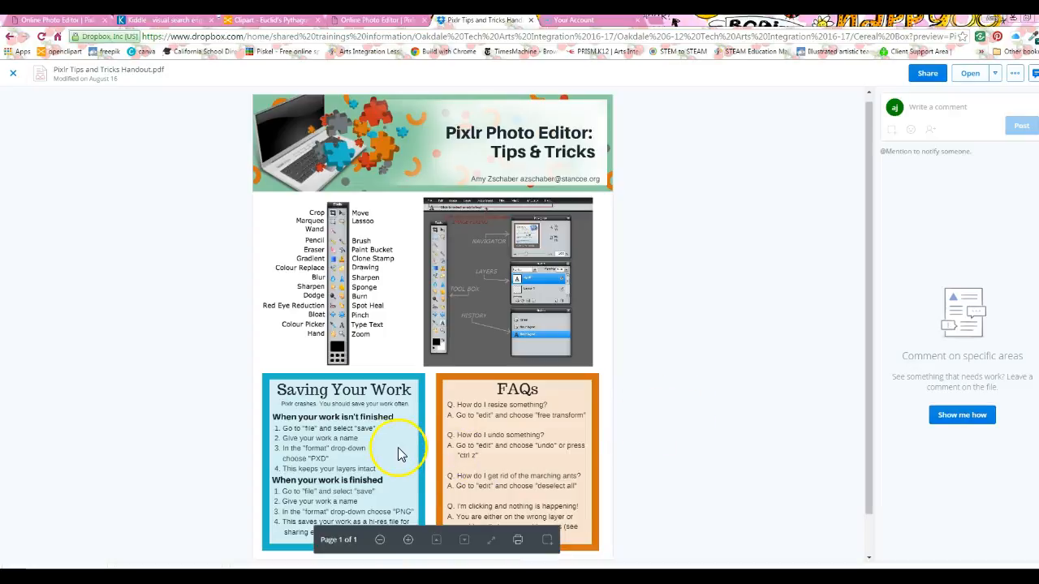
# Step: Save the cereal box as a layered PXD named 'p cereal', reaching the computer's Save As window
pyautogui.click(50, 20)
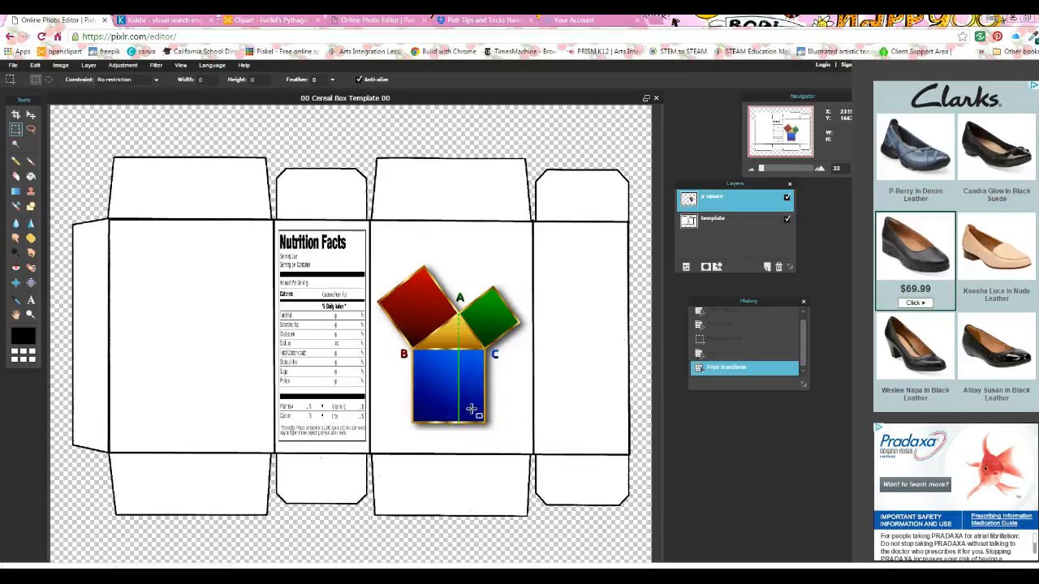
pyautogui.moveTo(721, 218)
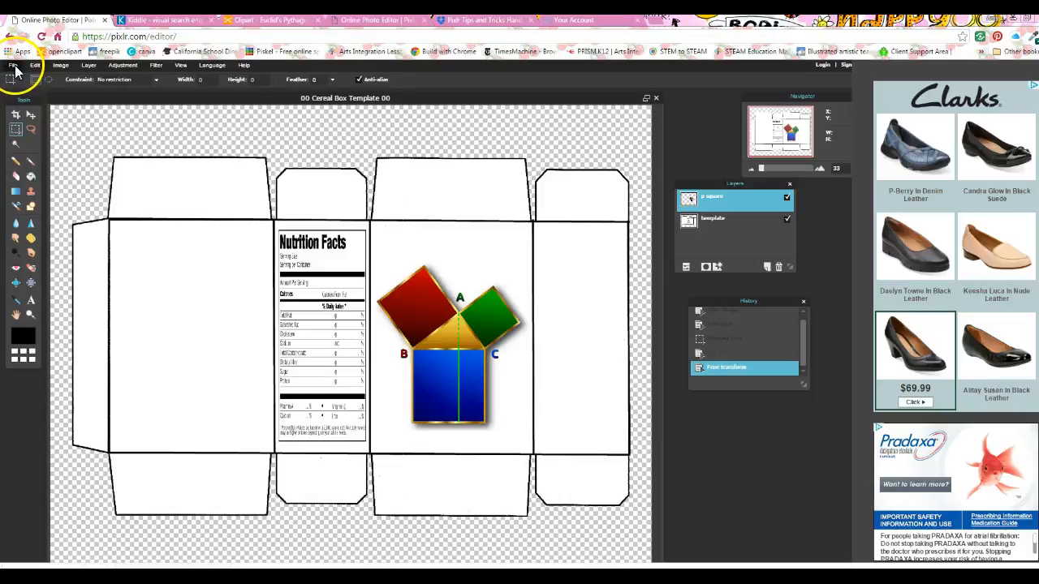
pyautogui.click(13, 65)
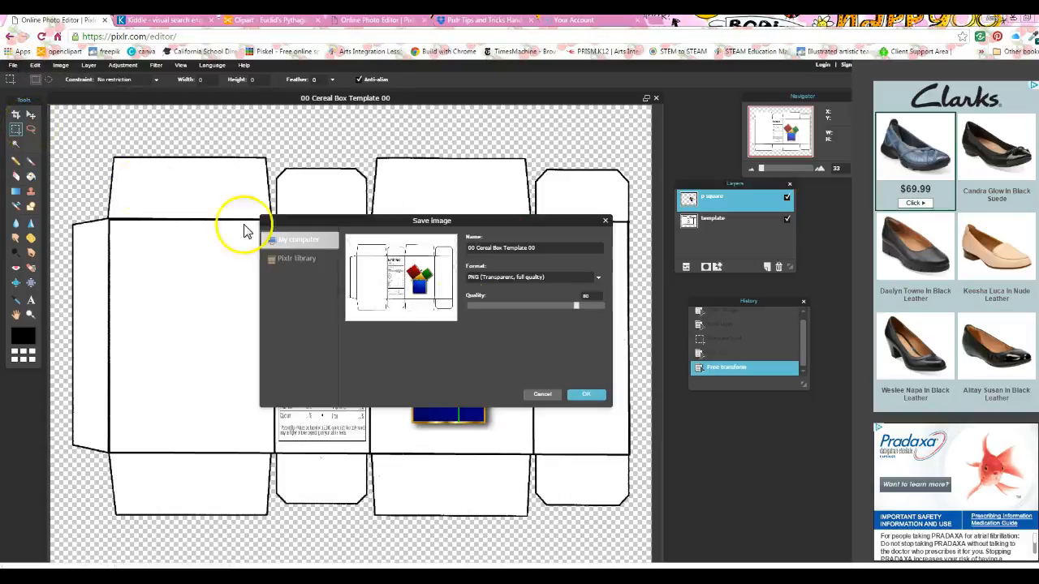
pyautogui.click(533, 277)
pyautogui.write('p cereal')
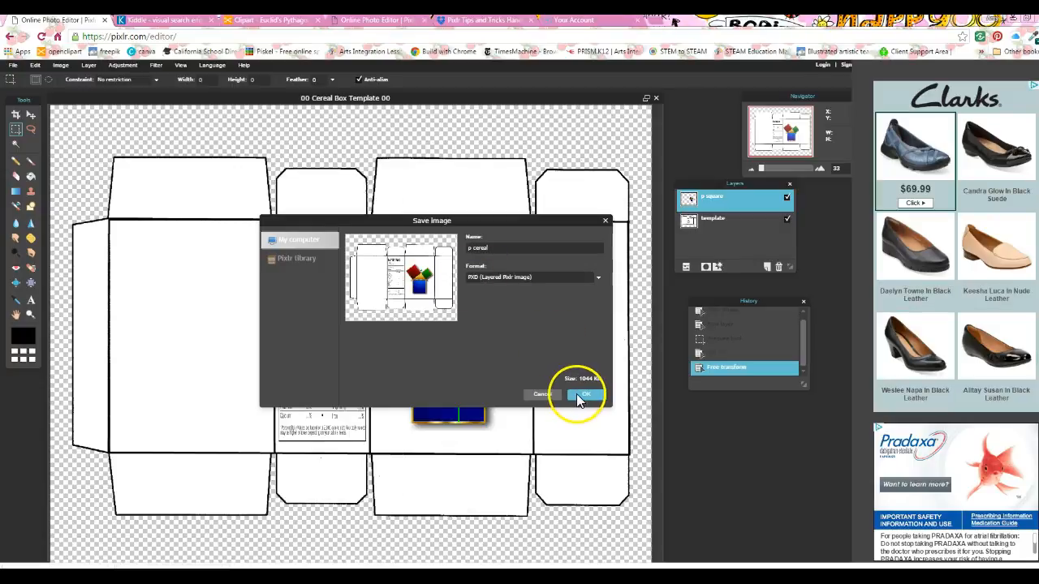
pyautogui.click(586, 394)
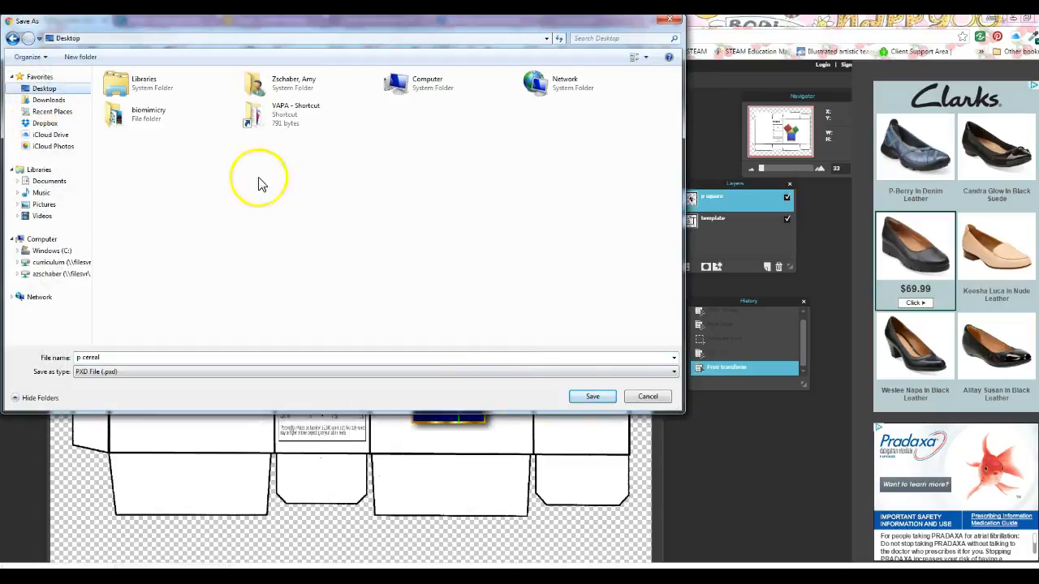
# Step: Save 'p cereal' to the Desktop as PXD, then again as a PNG copy
pyautogui.click(592, 396)
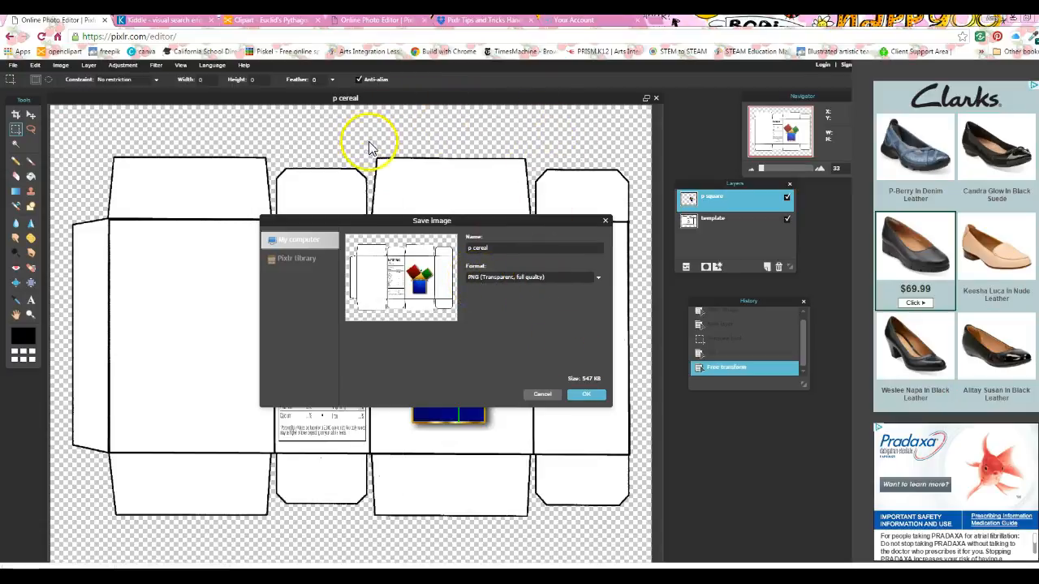
pyautogui.moveTo(562, 154)
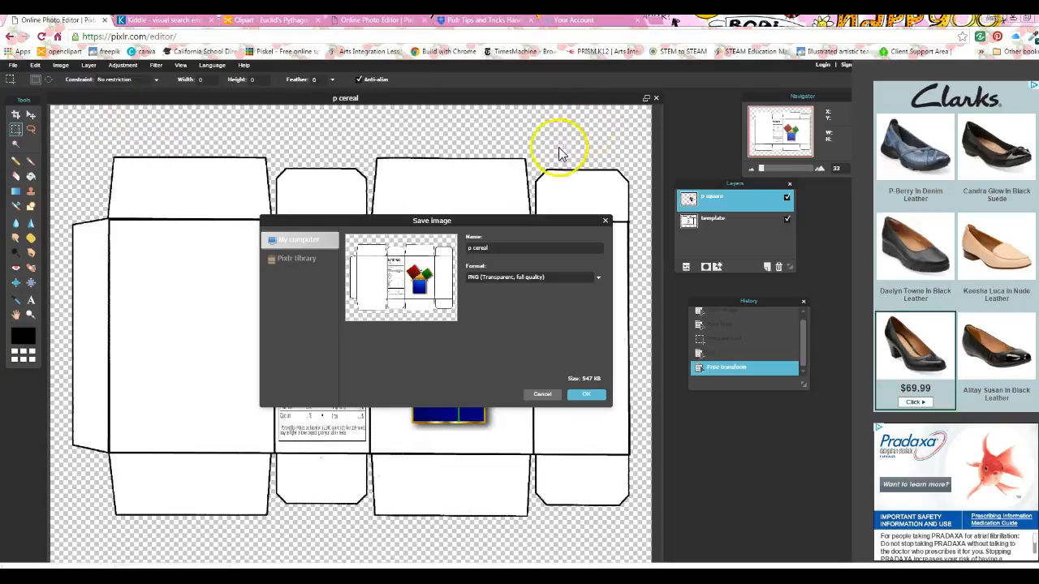
pyautogui.click(586, 395)
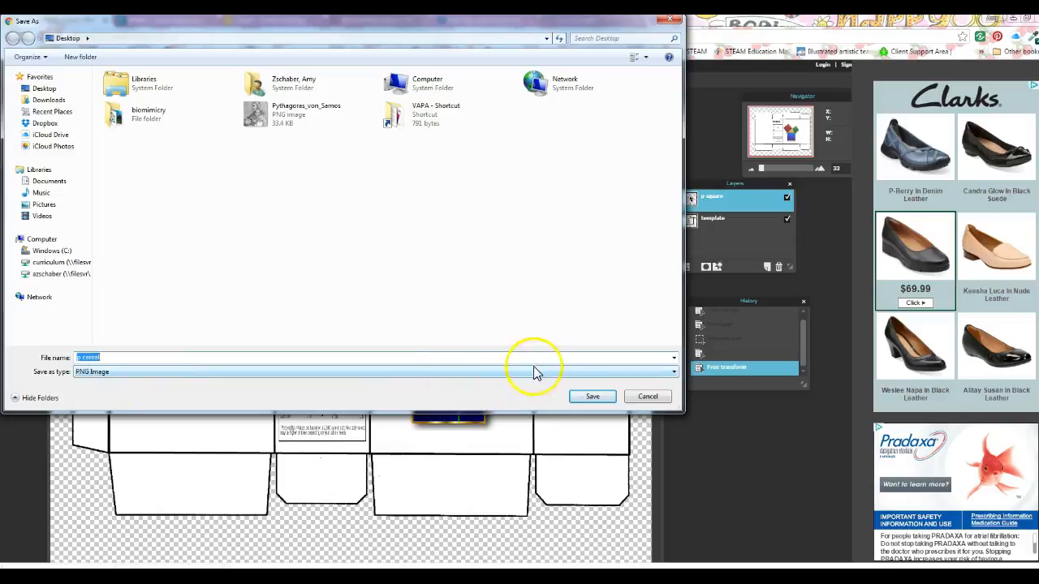
pyautogui.click(592, 396)
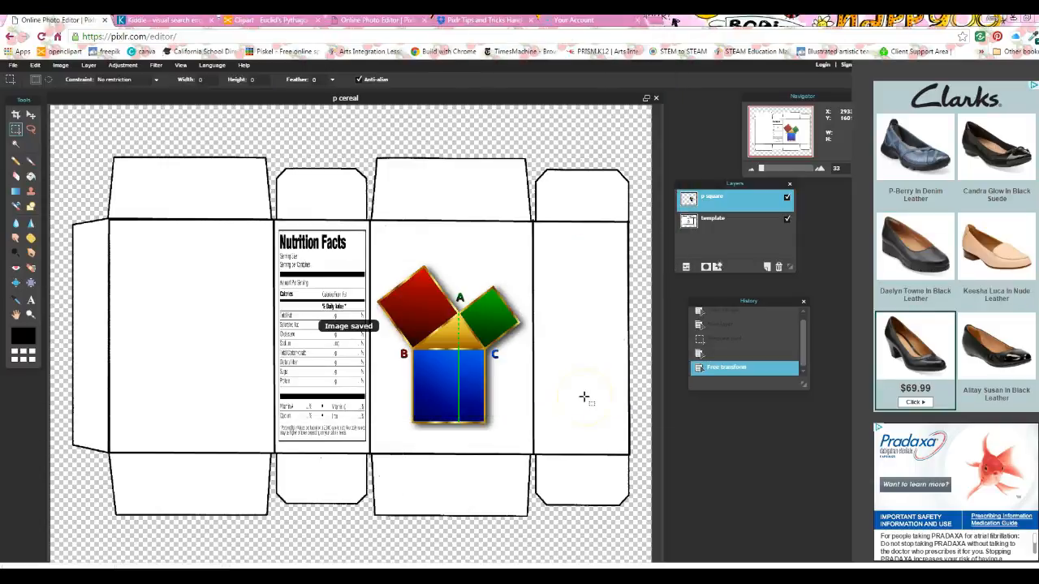
pyautogui.moveTo(578, 223)
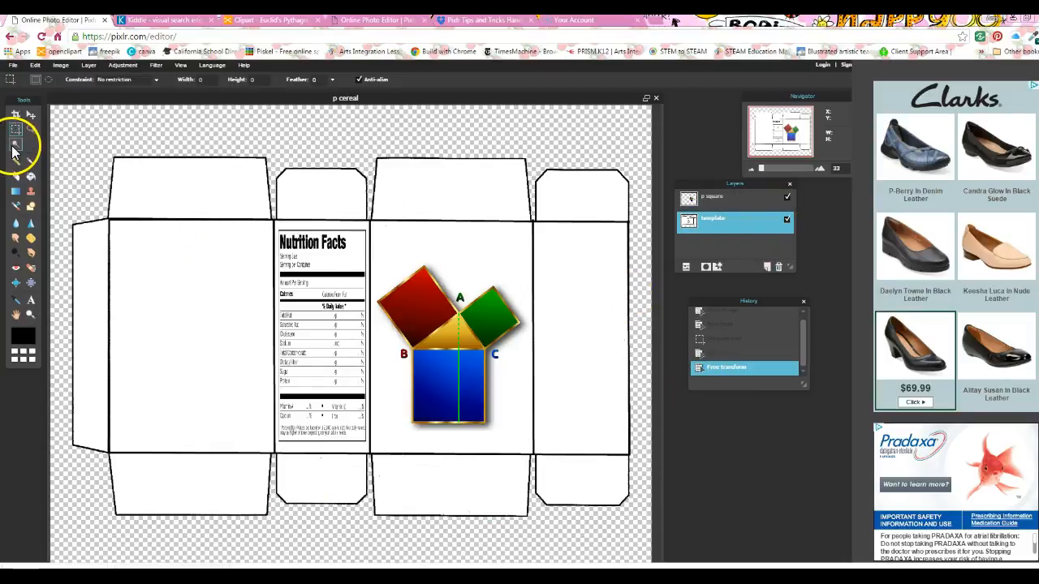
# Step: Select the top-left flap on the template layer with the Magic Wand at tolerance 50
pyautogui.click(14, 143)
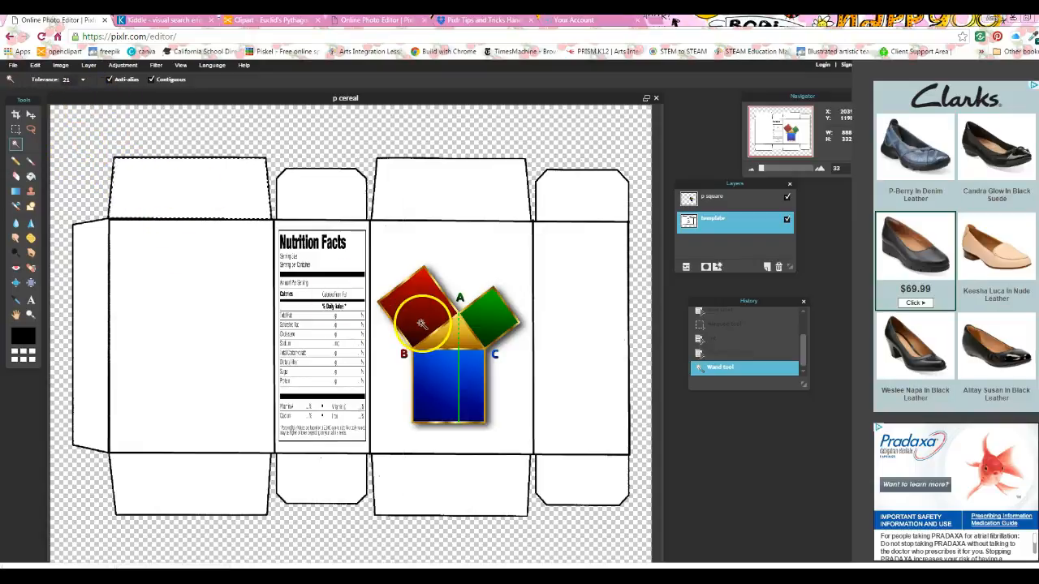
pyautogui.click(722, 197)
pyautogui.write('50')
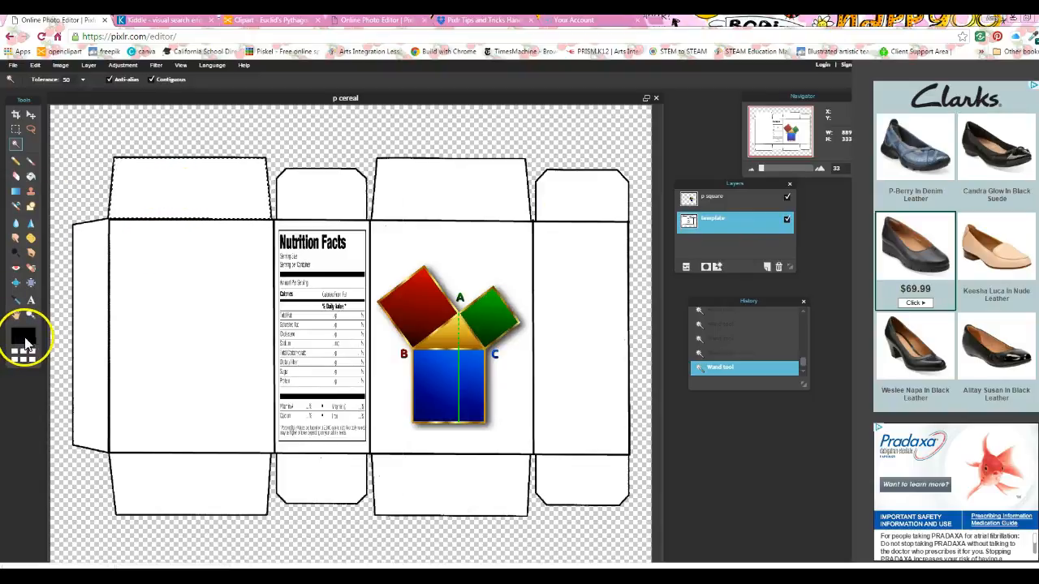
# Step: Set the fill colour to red and paint-bucket the top tab and left side flap, then return to the handout
pyautogui.click(24, 333)
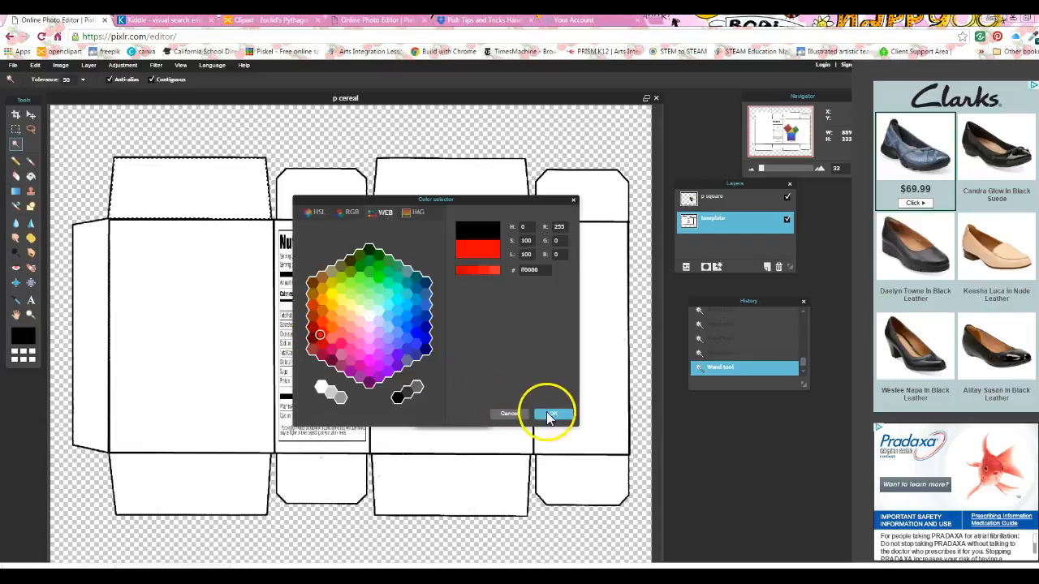
pyautogui.click(551, 414)
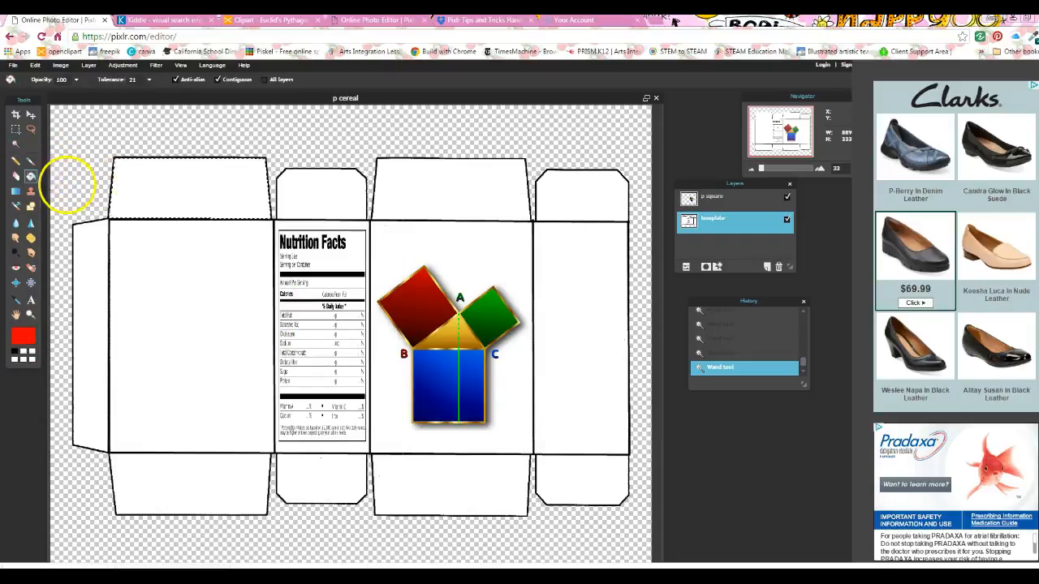
pyautogui.click(189, 186)
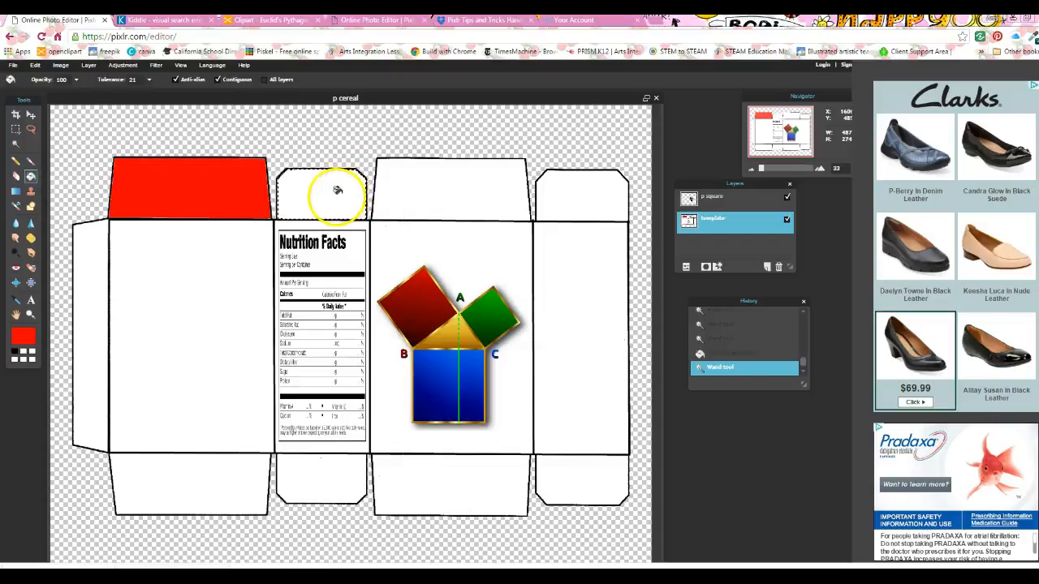
pyautogui.click(321, 191)
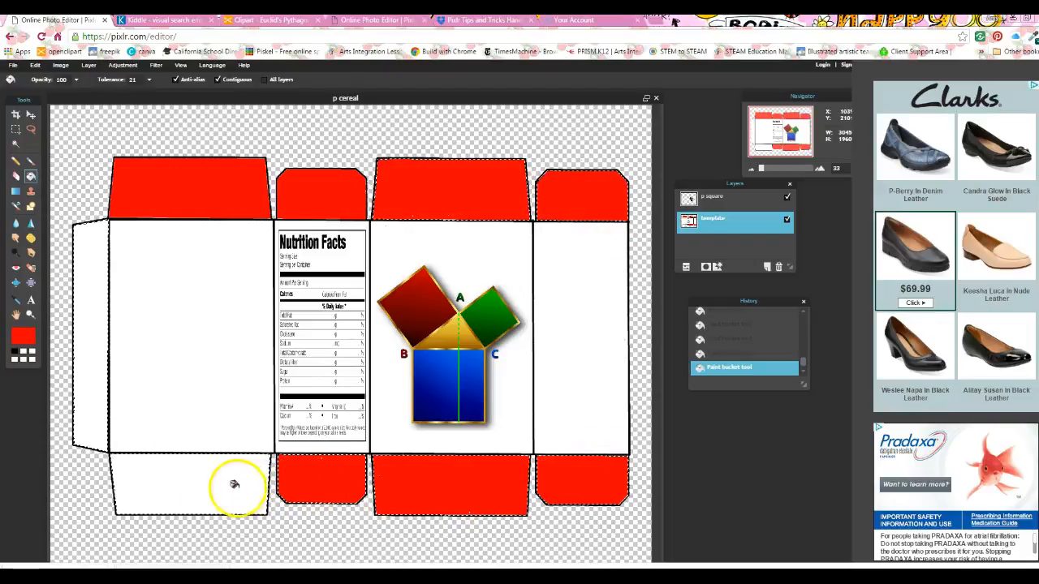
pyautogui.click(96, 401)
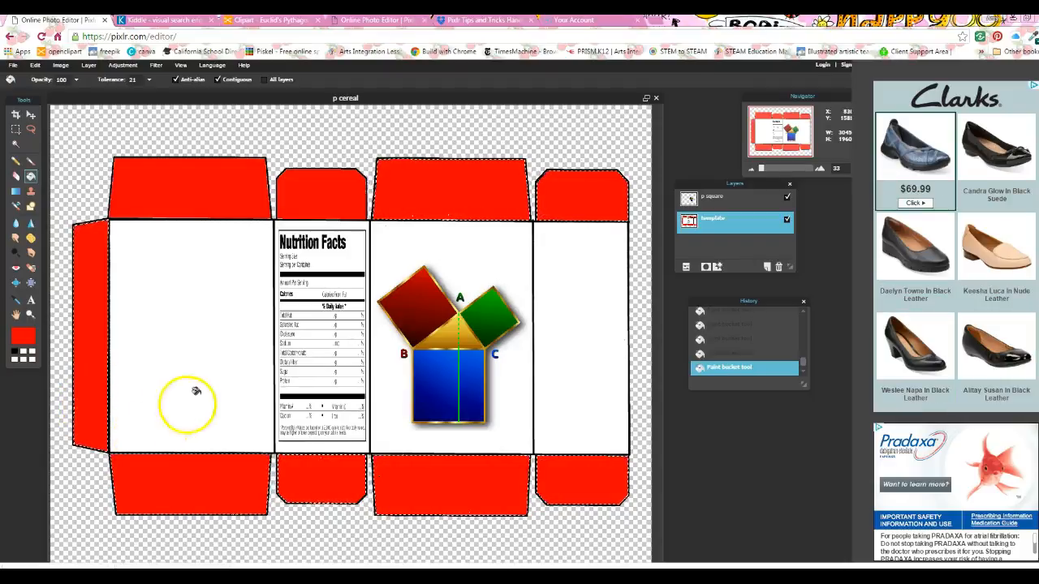
pyautogui.moveTo(495, 50)
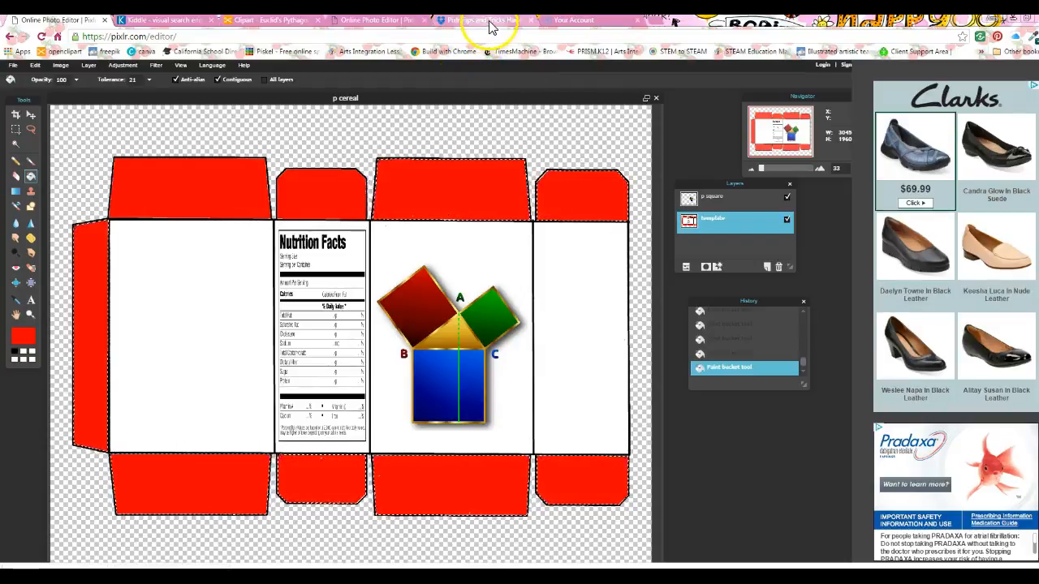
pyautogui.click(483, 19)
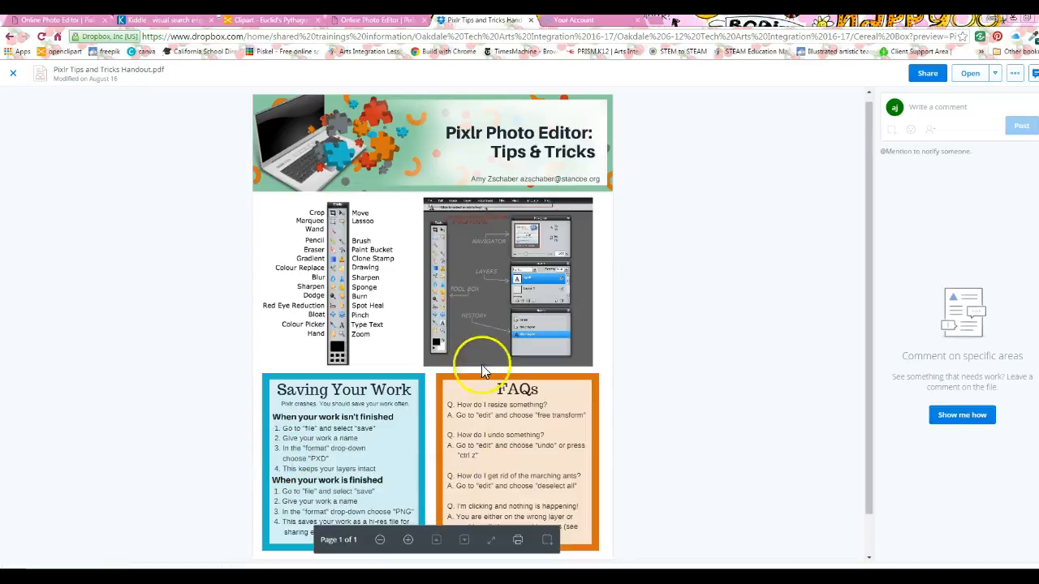
pyautogui.moveTo(821, 422)
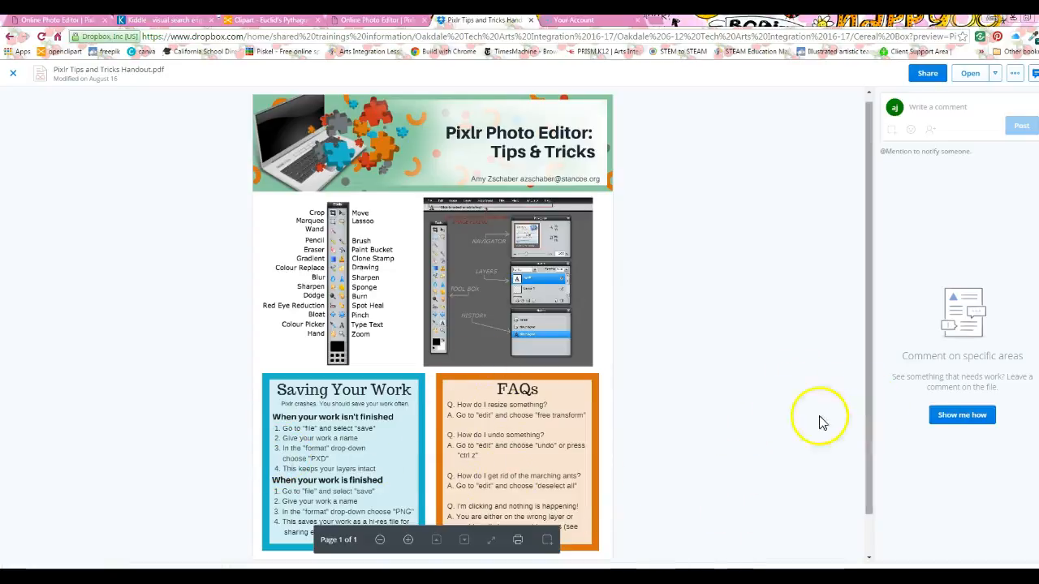
pyautogui.moveTo(381, 305)
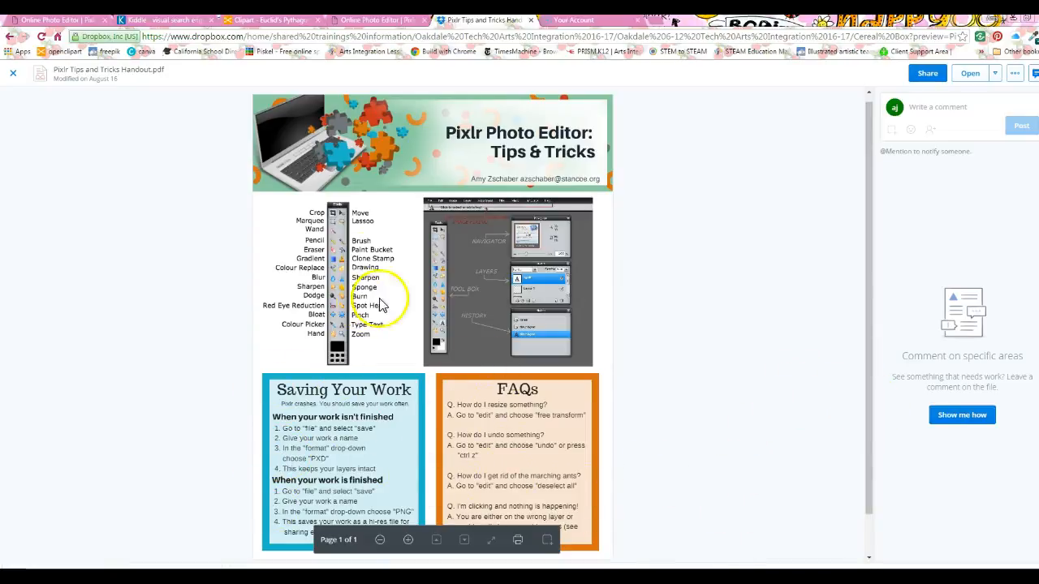